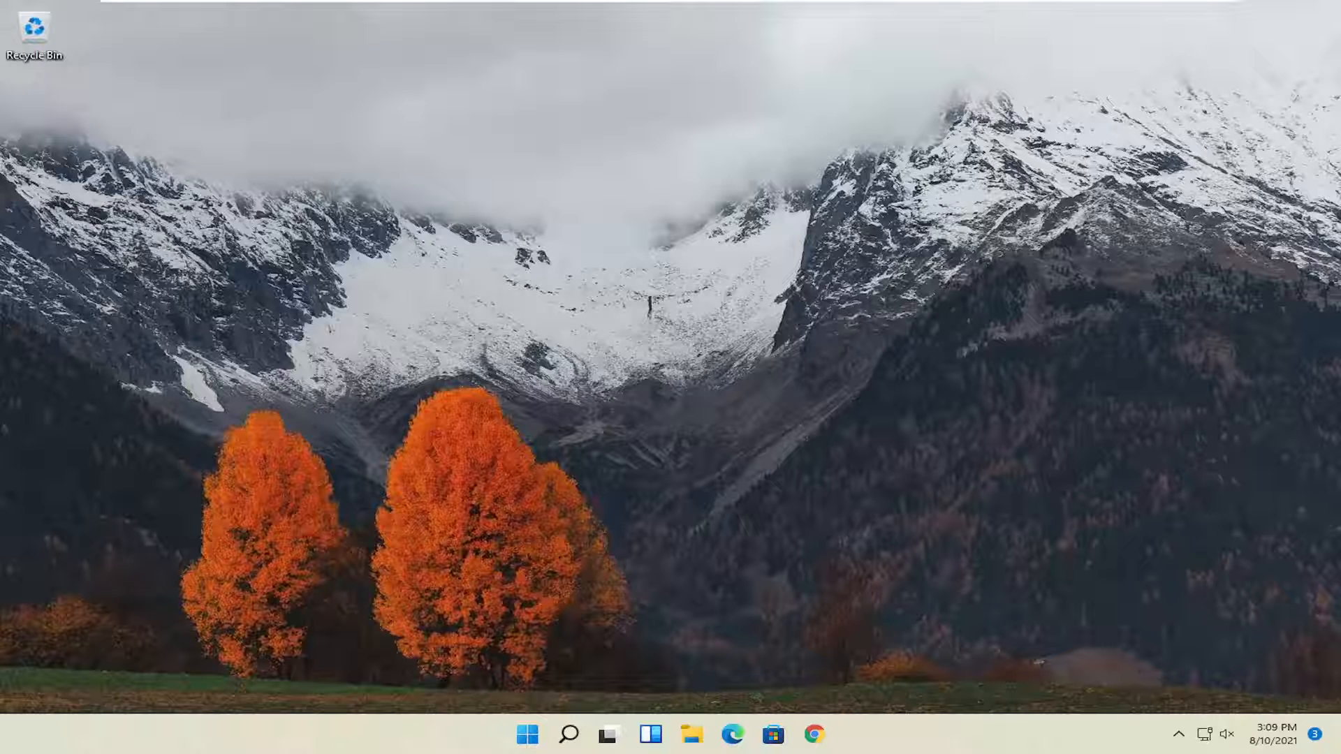
pyautogui.moveTo(757, 582)
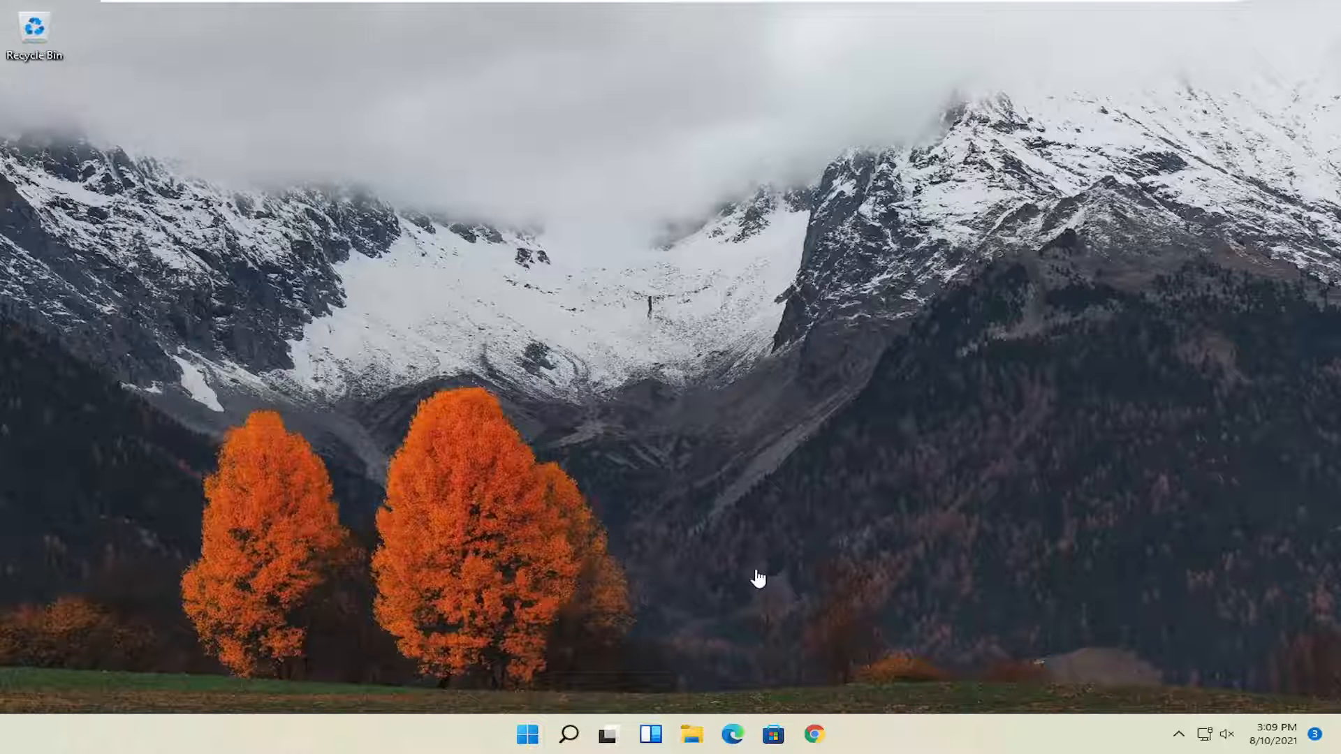
# Launch Google Chrome from the taskbar to a new Google search tab.
pyautogui.click(809, 730)
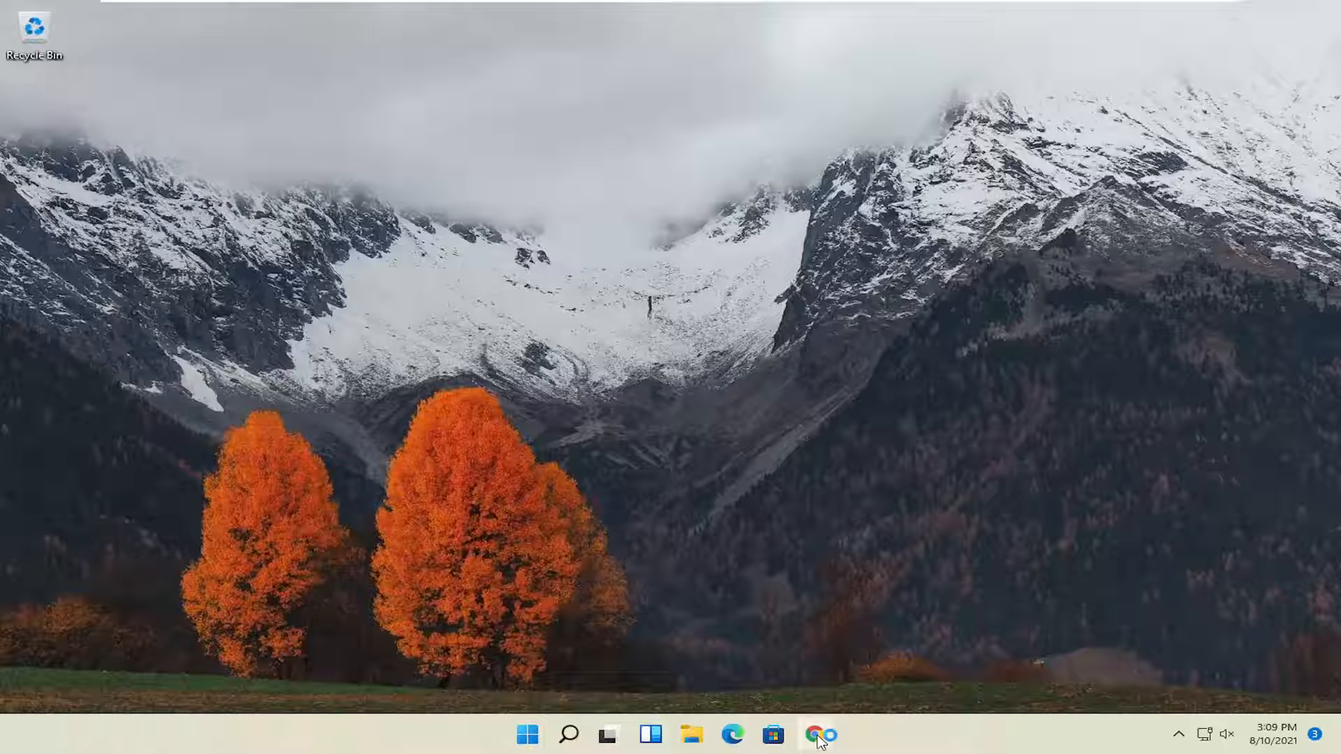
pyautogui.click(814, 732)
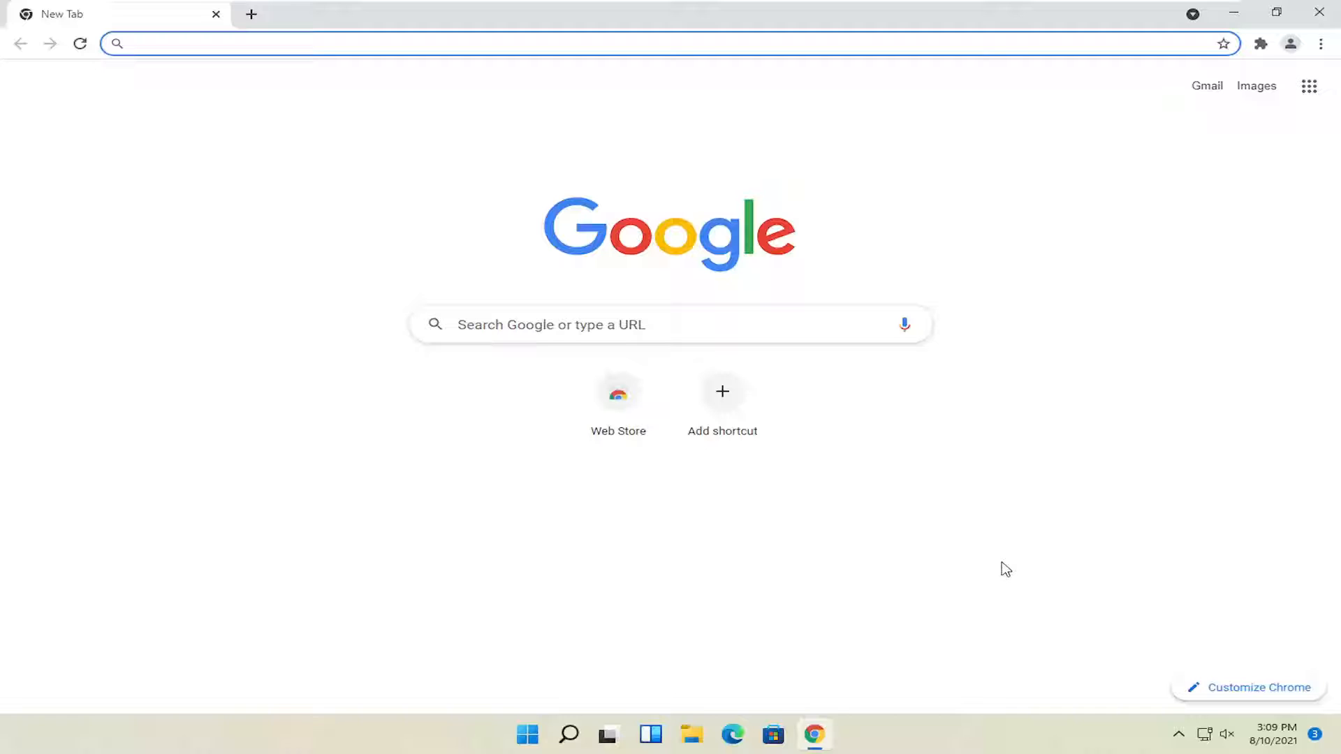
pyautogui.moveTo(1331, 47)
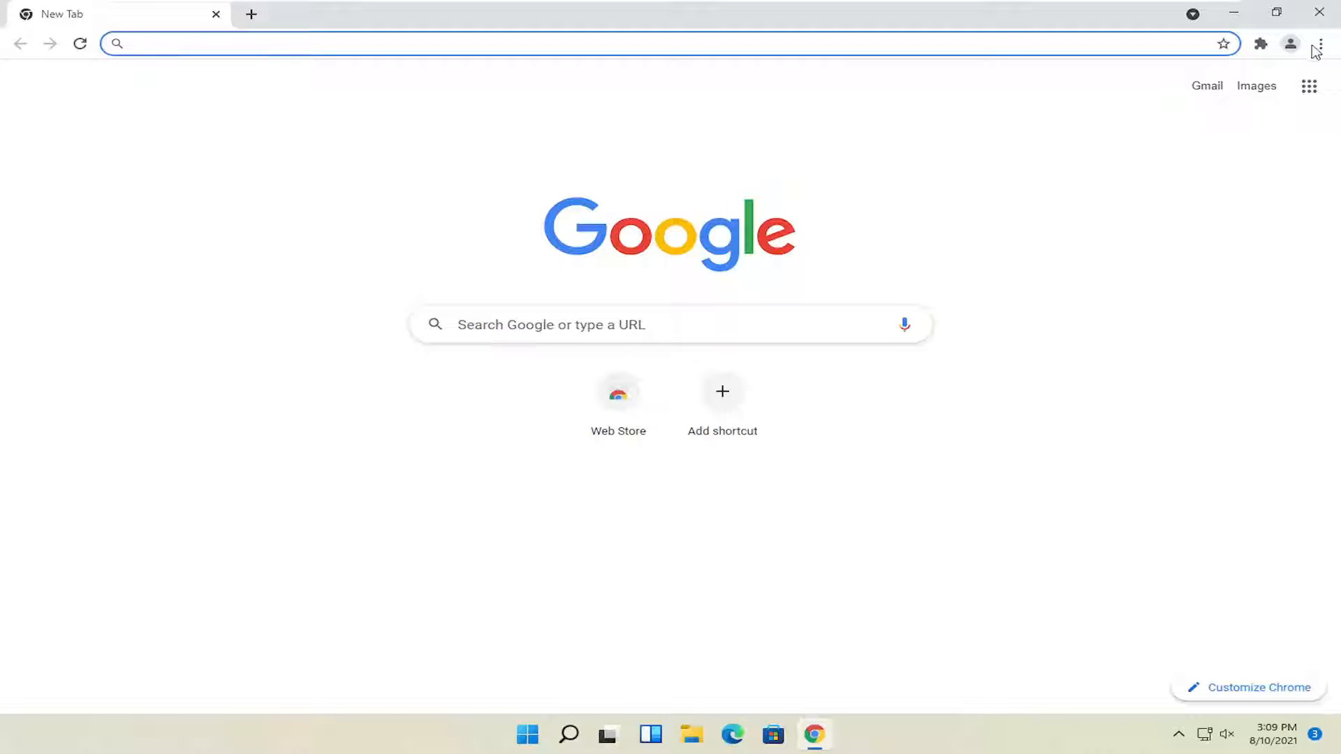
# Go to Chrome Settings and show the Reset and clean up section.
pyautogui.click(1319, 44)
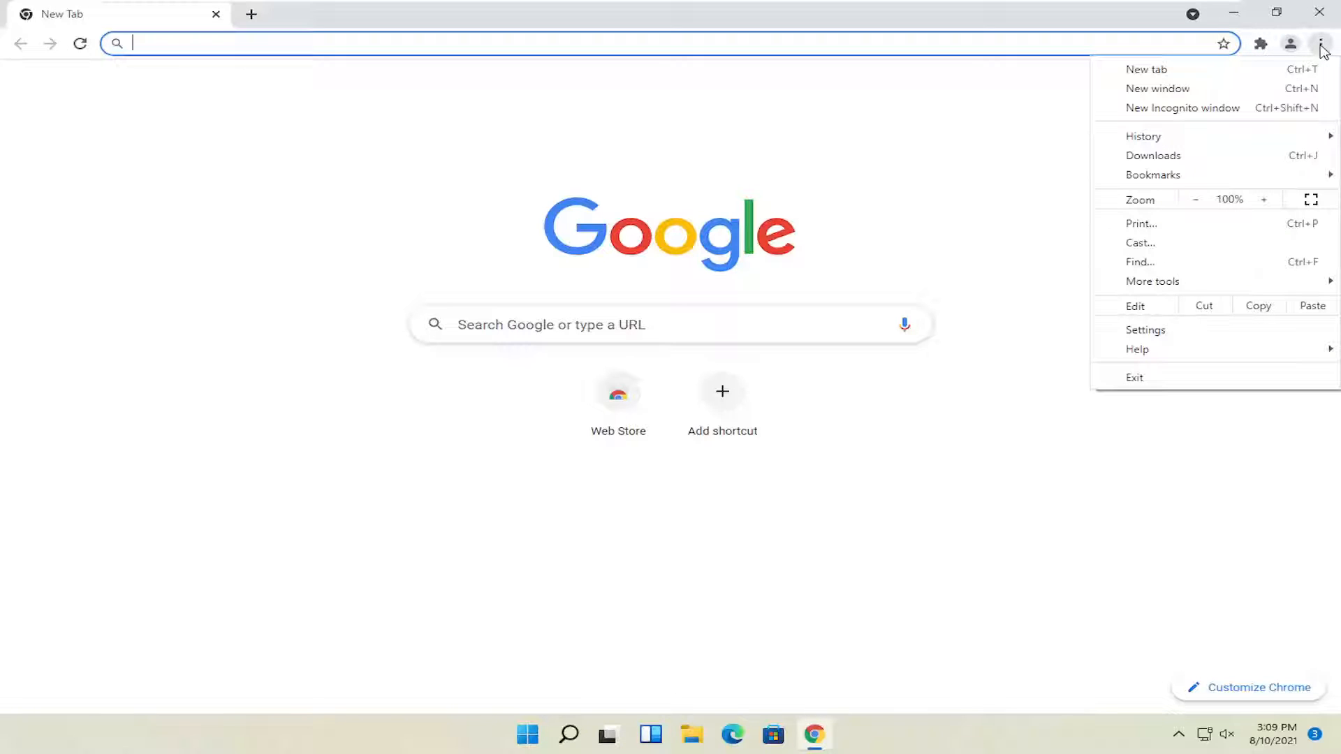
pyautogui.moveTo(1151, 344)
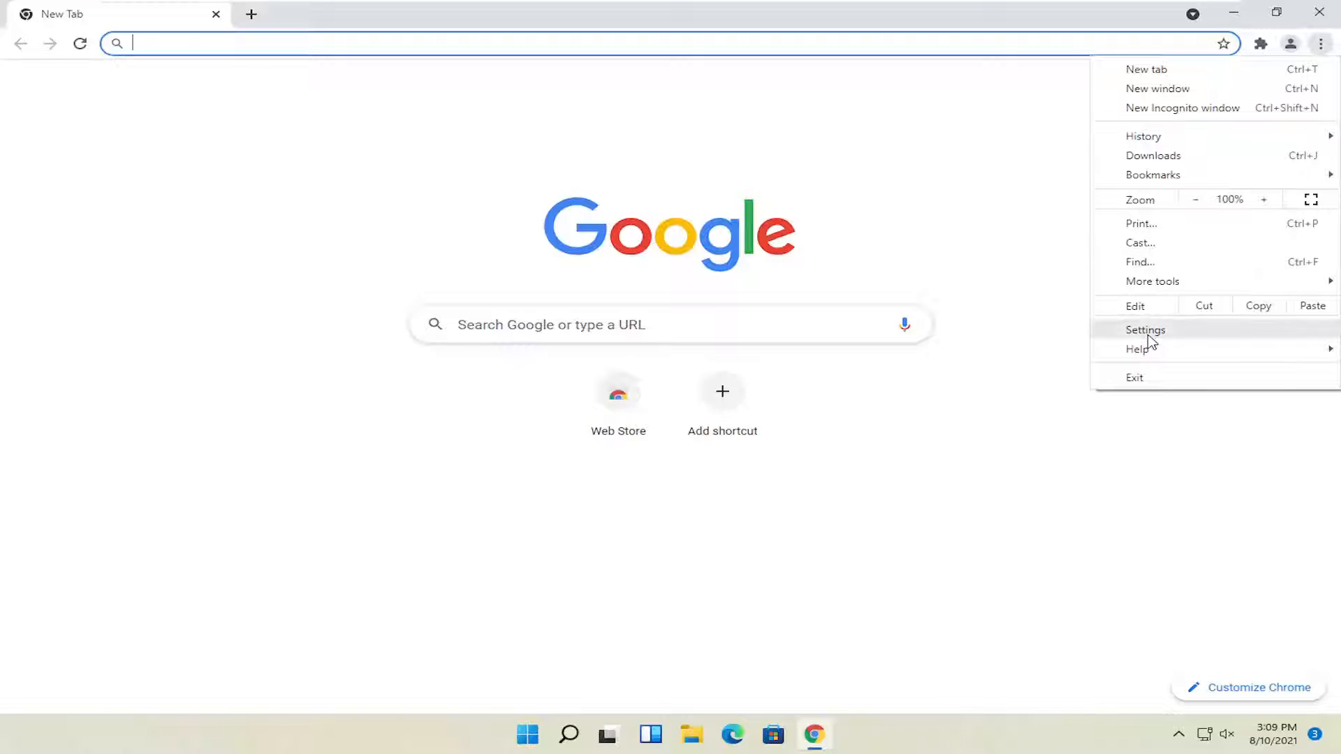
pyautogui.click(1144, 329)
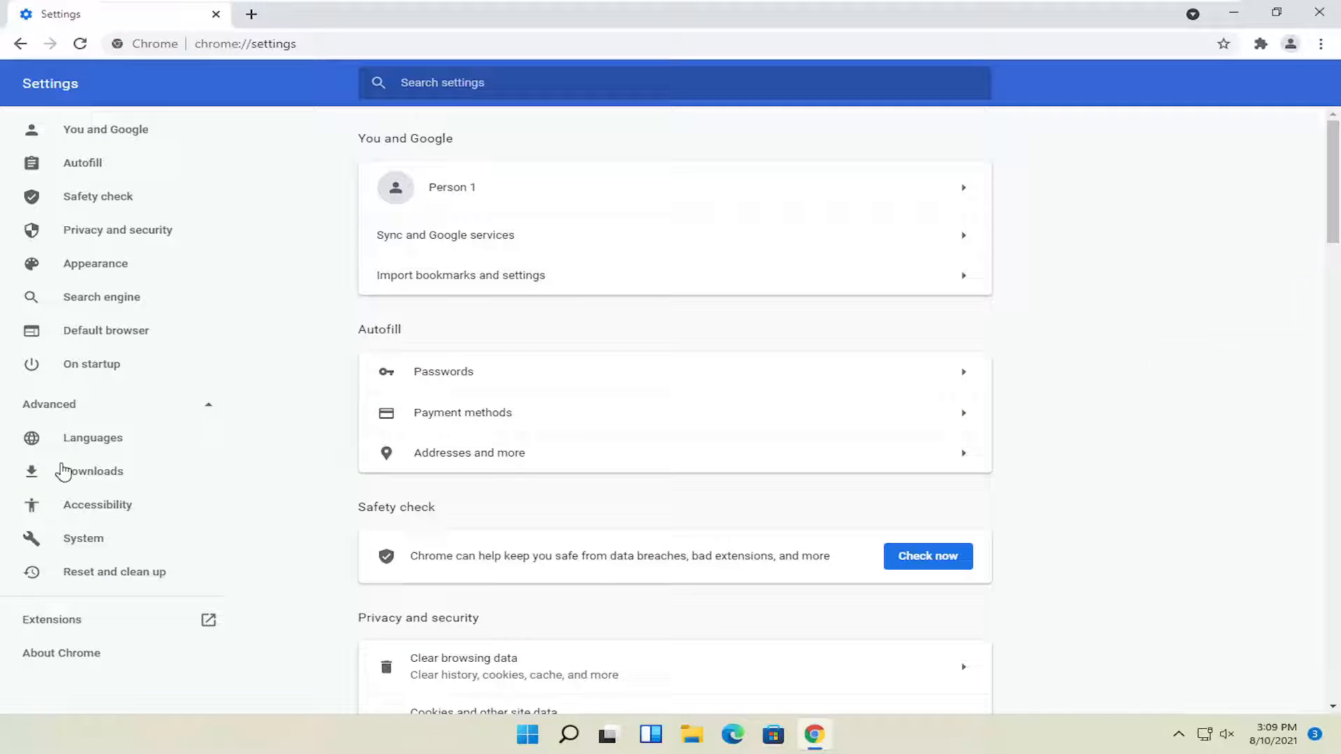
pyautogui.click(114, 572)
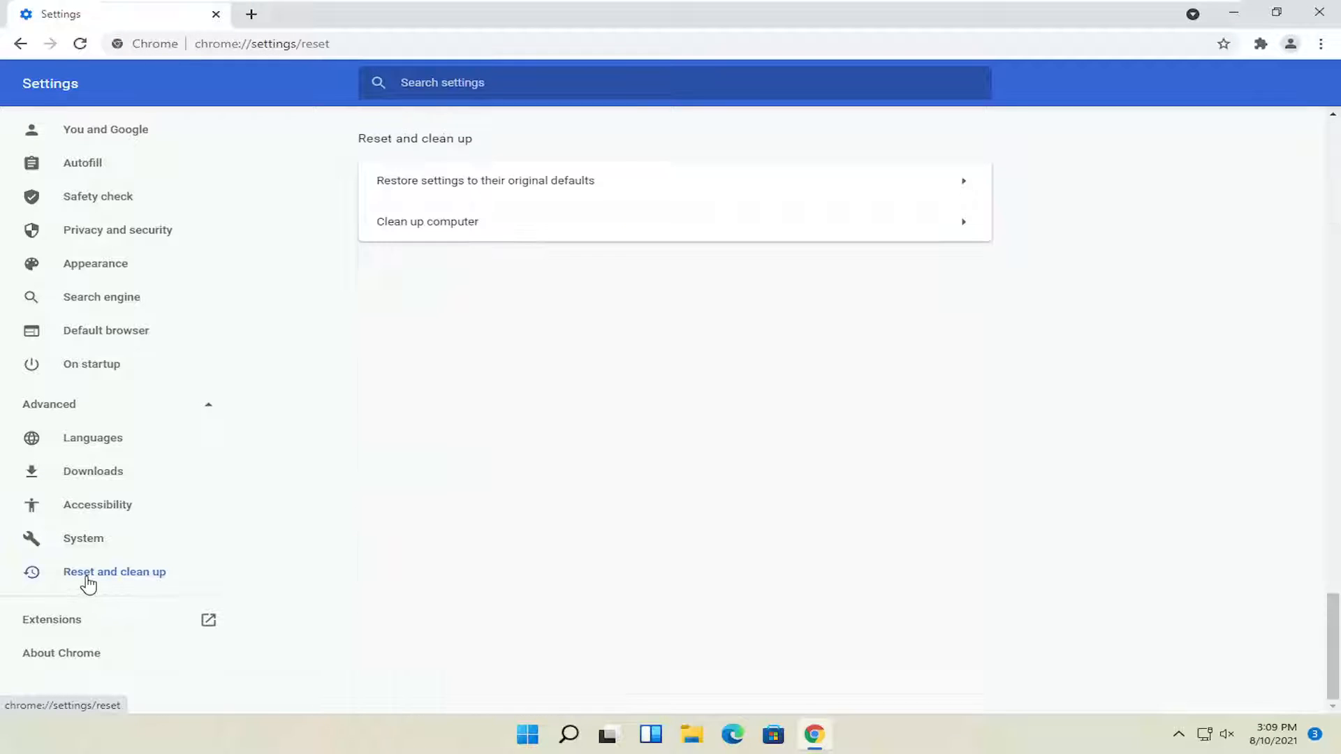
pyautogui.moveTo(558, 188)
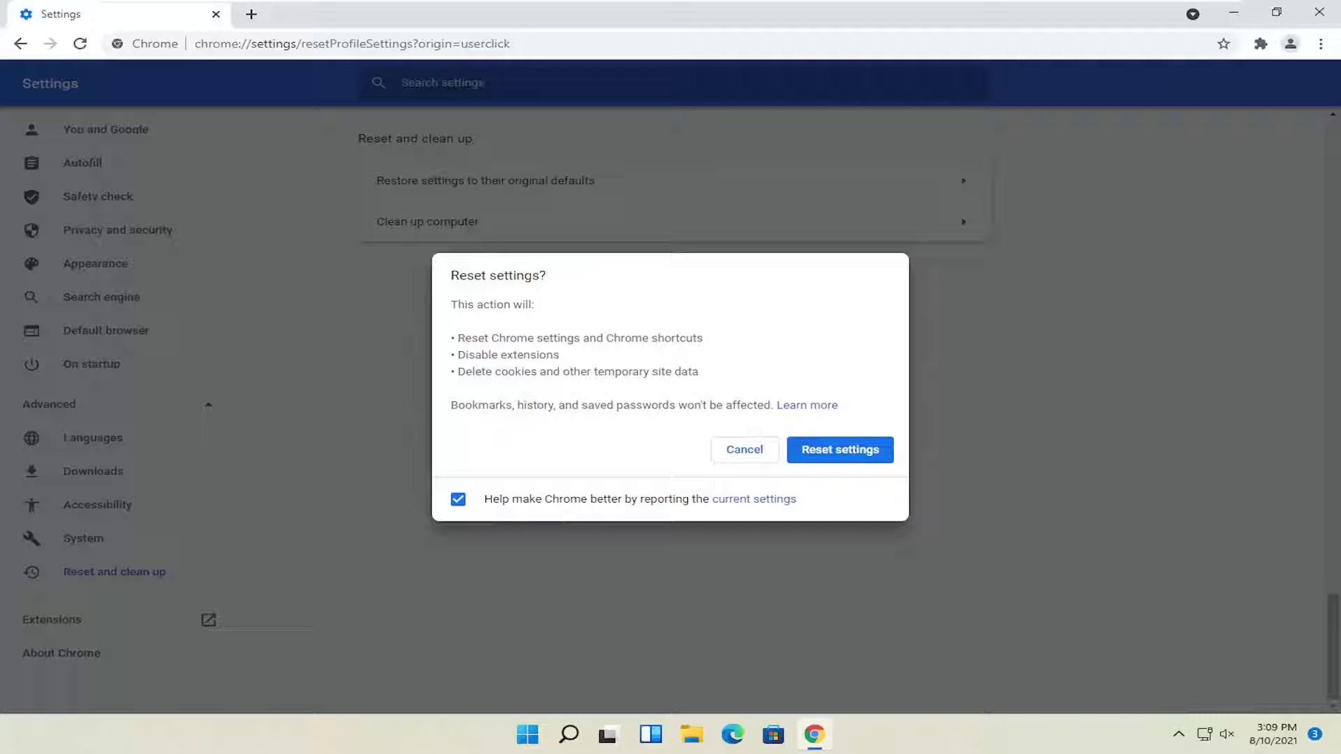
pyautogui.moveTo(483, 392)
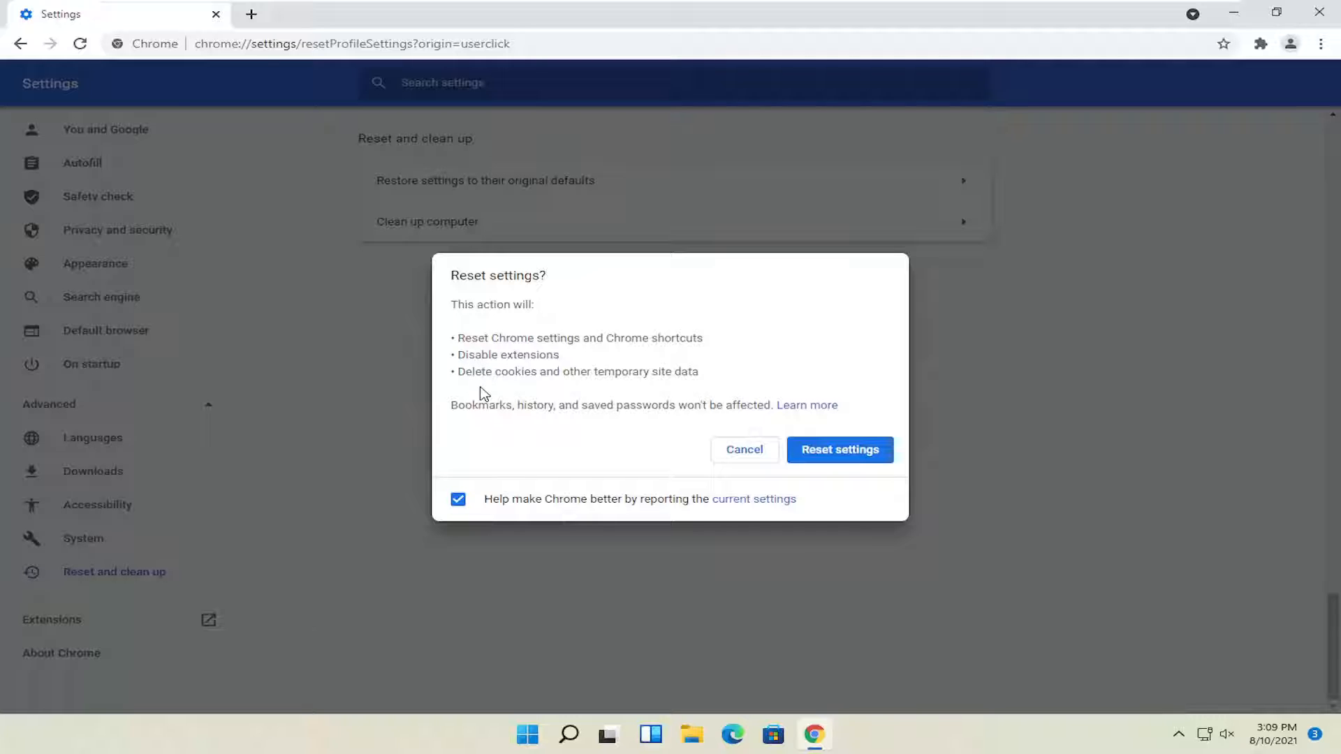
pyautogui.moveTo(833, 451)
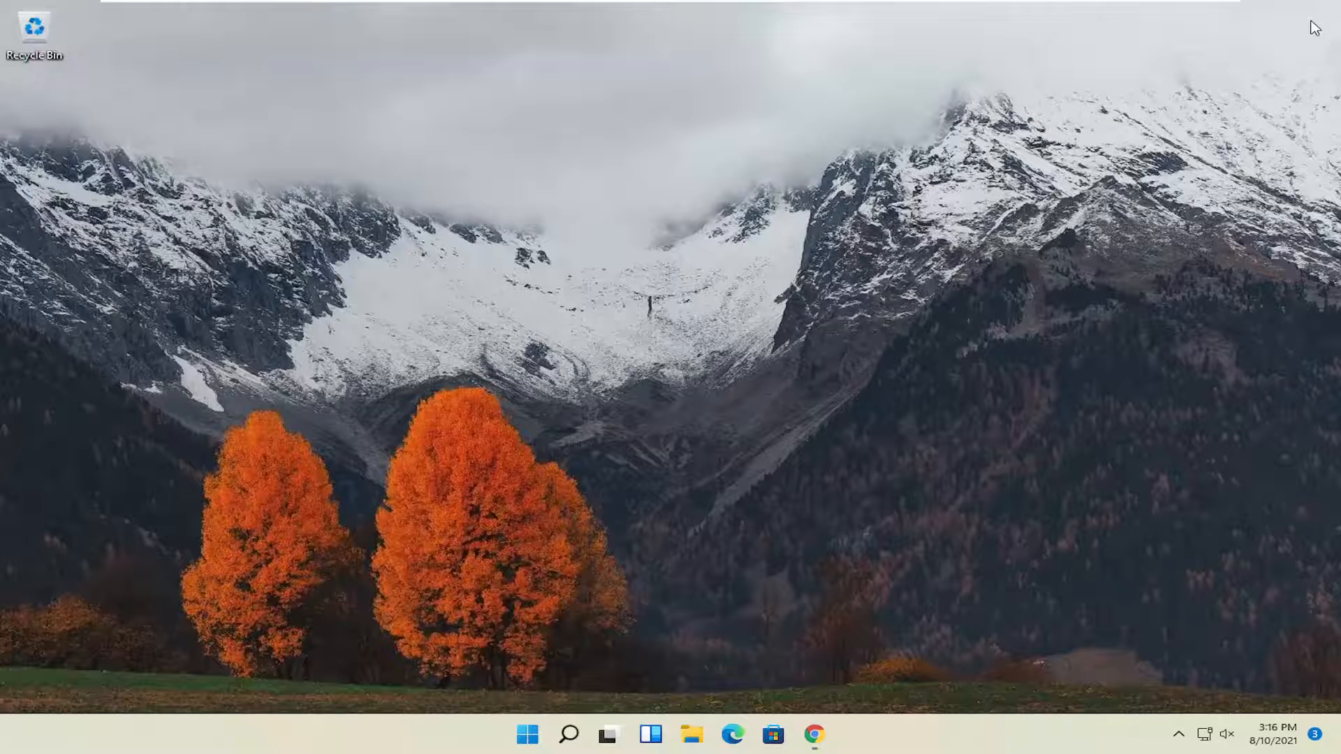
pyautogui.moveTo(367, 241)
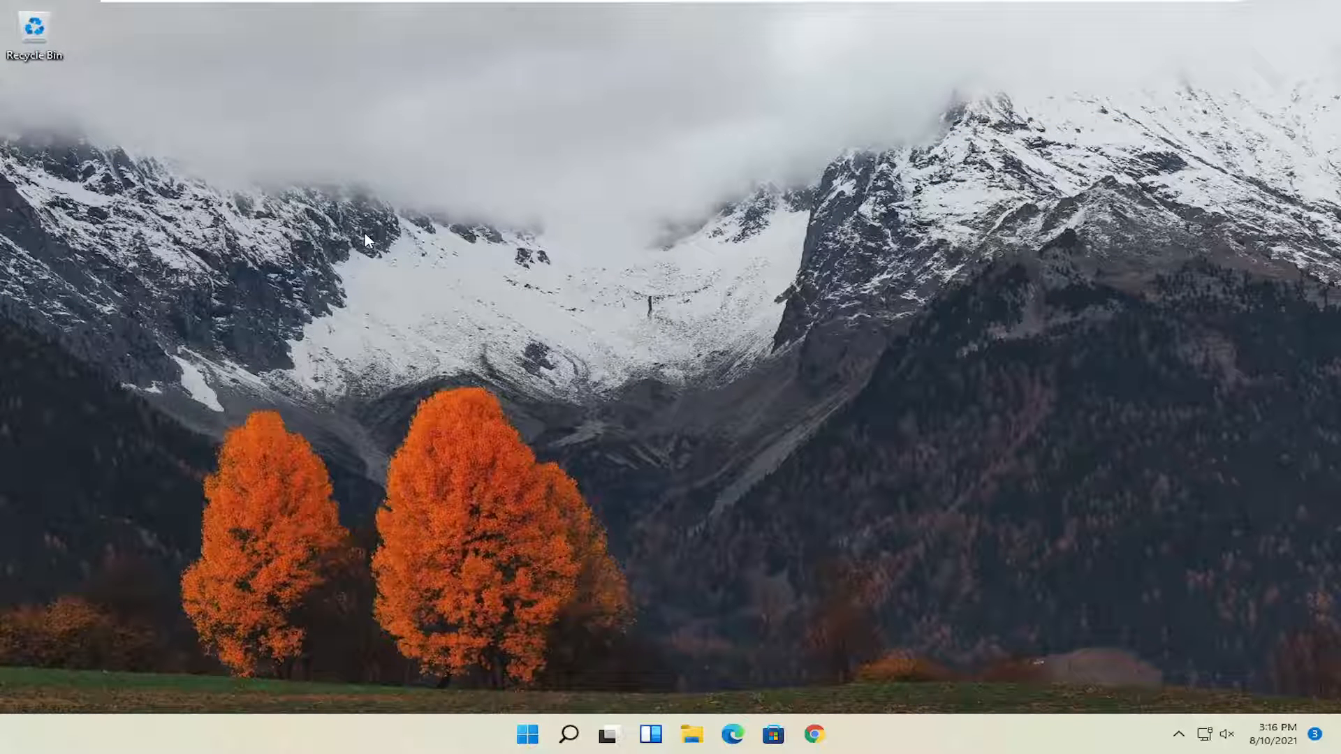
pyautogui.moveTo(496, 395)
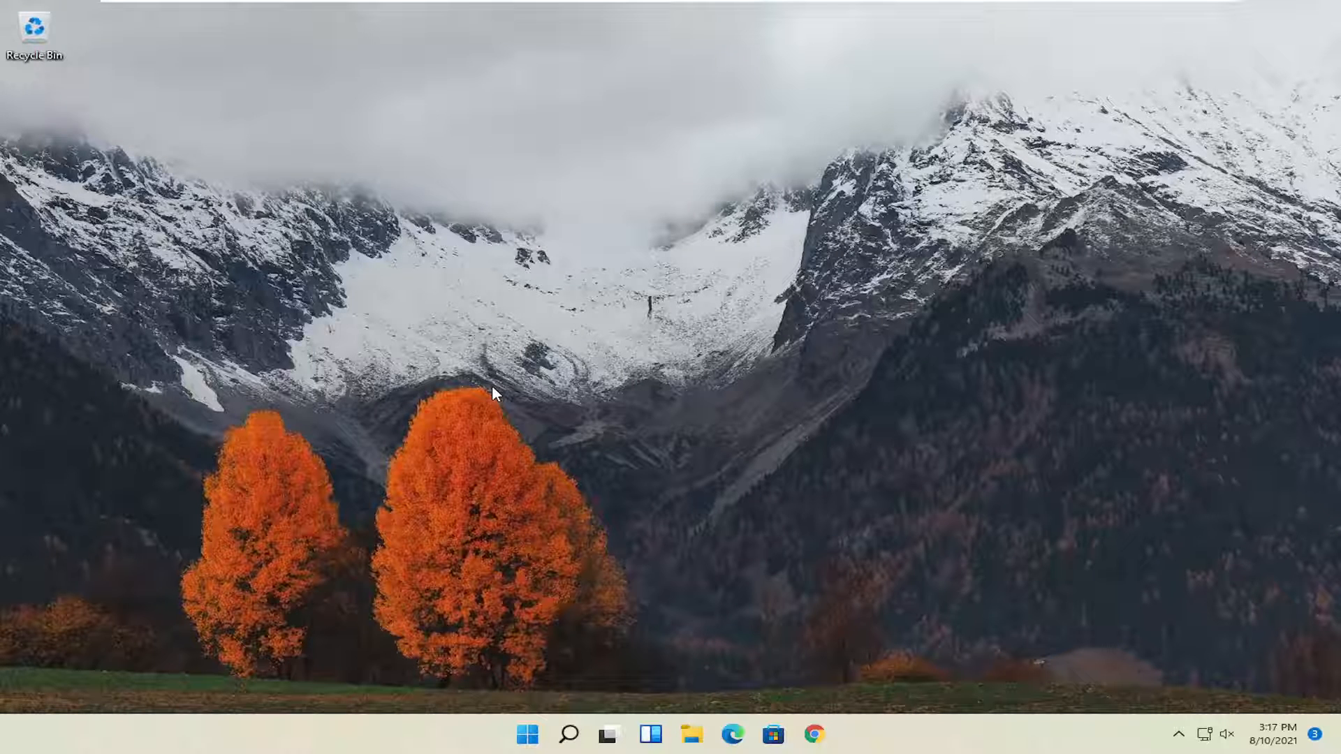
pyautogui.moveTo(588, 439)
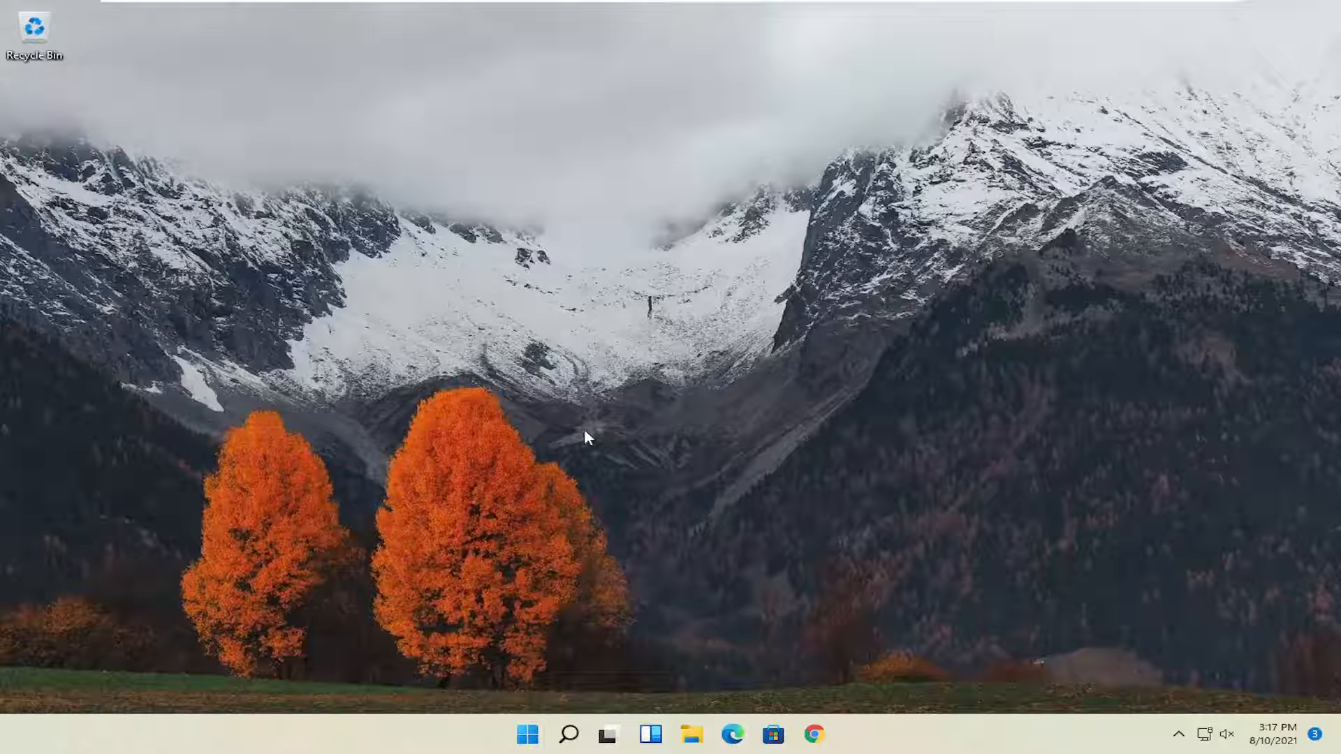
# Search Windows for 'control panel' and open the Control Panel app.
pyautogui.click(570, 733)
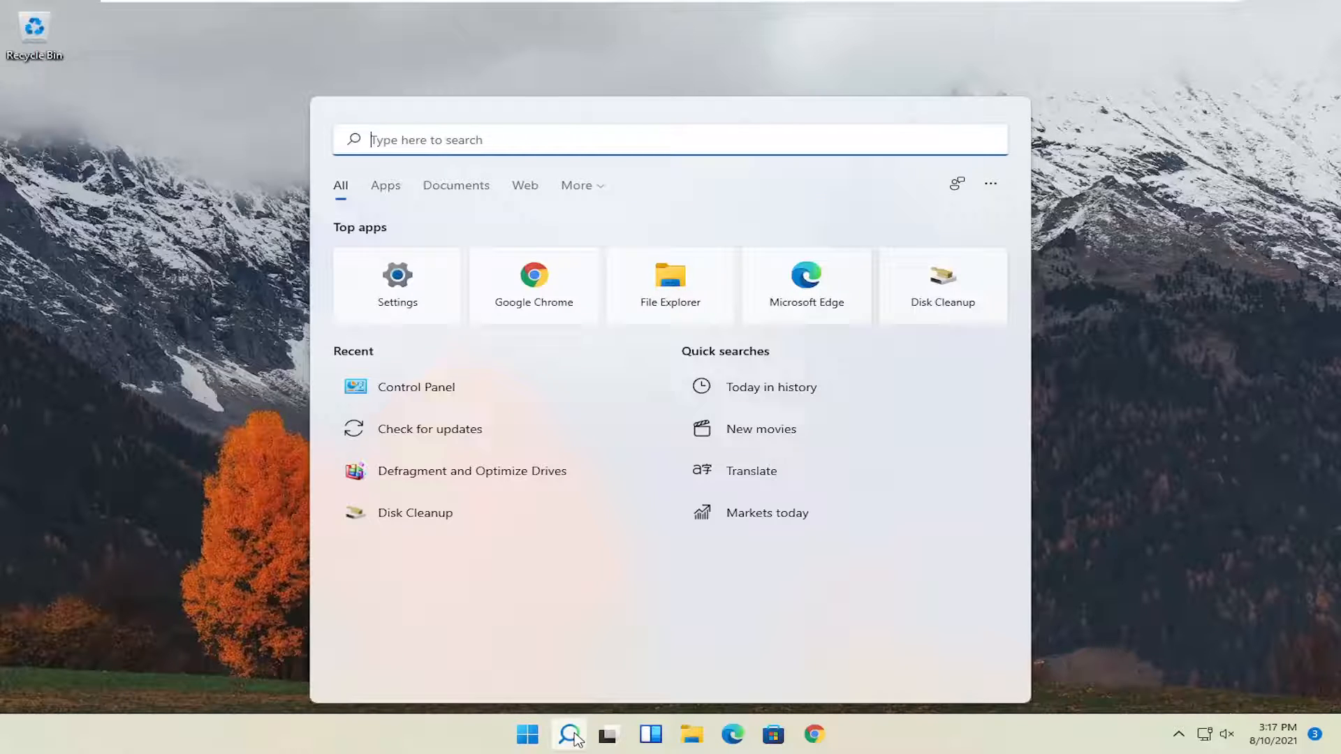
pyautogui.write('conto')
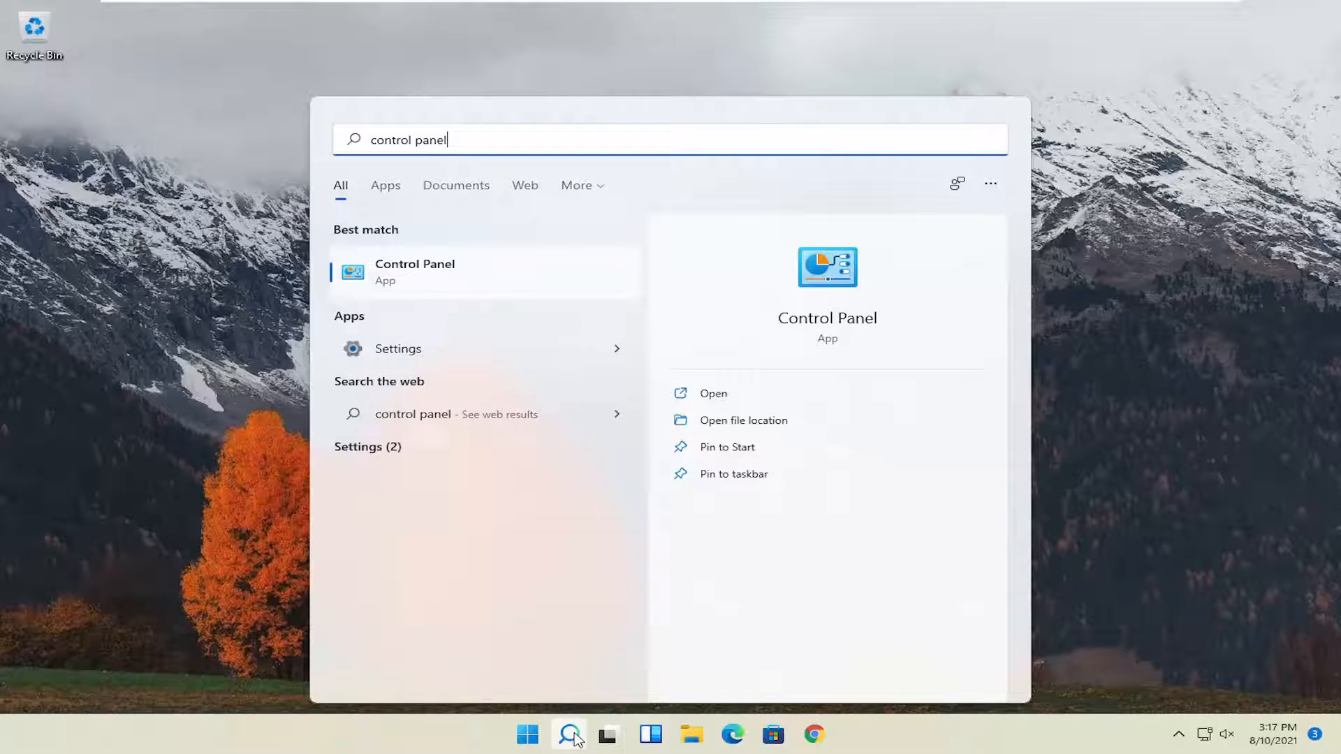
pyautogui.click(414, 273)
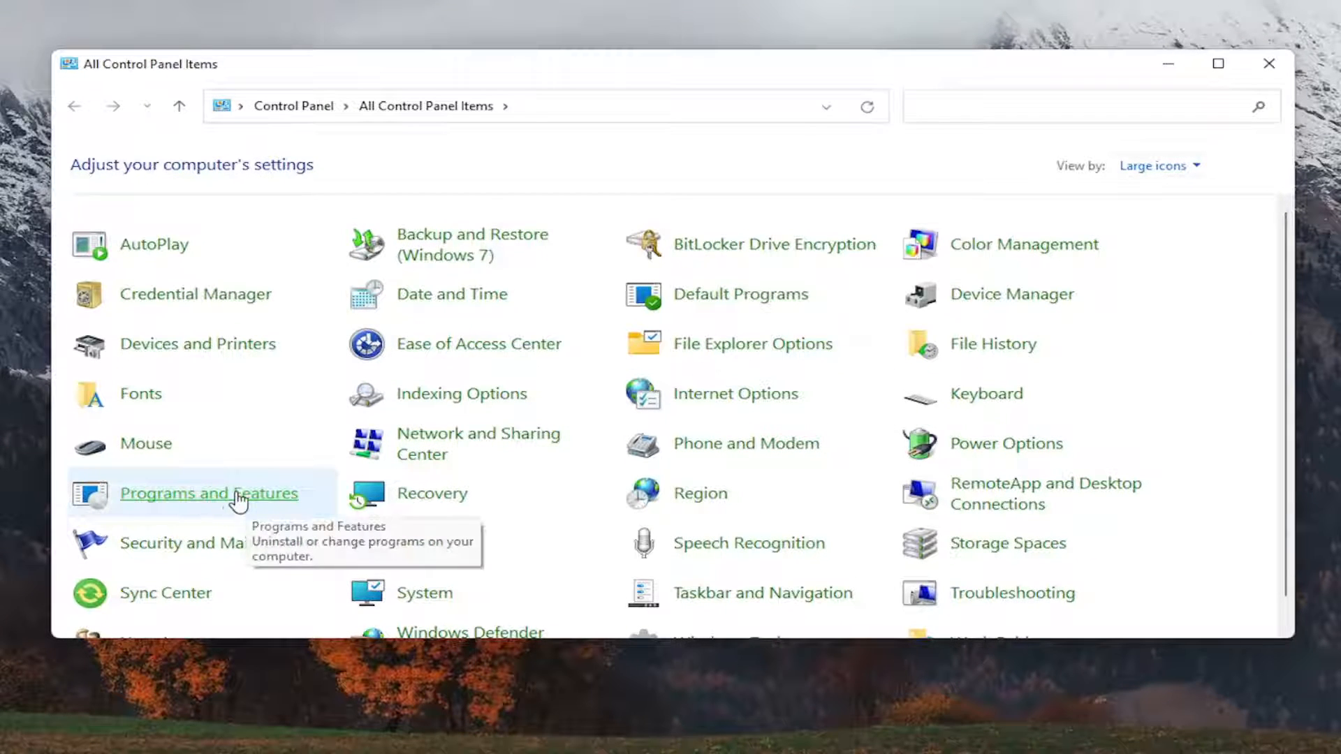
# Uninstall Google Chrome from Programs and Features, approving UAC and dismissing the wait message.
pyautogui.click(208, 493)
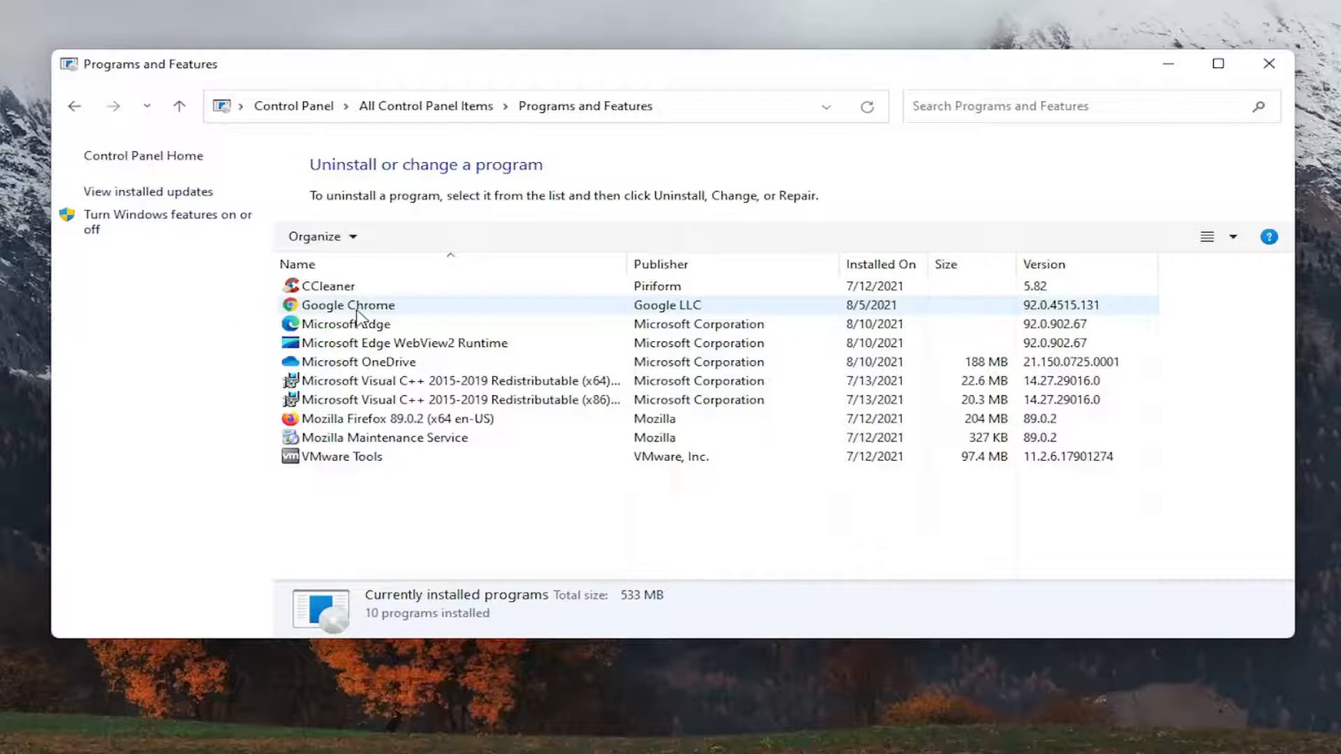
pyautogui.click(347, 306)
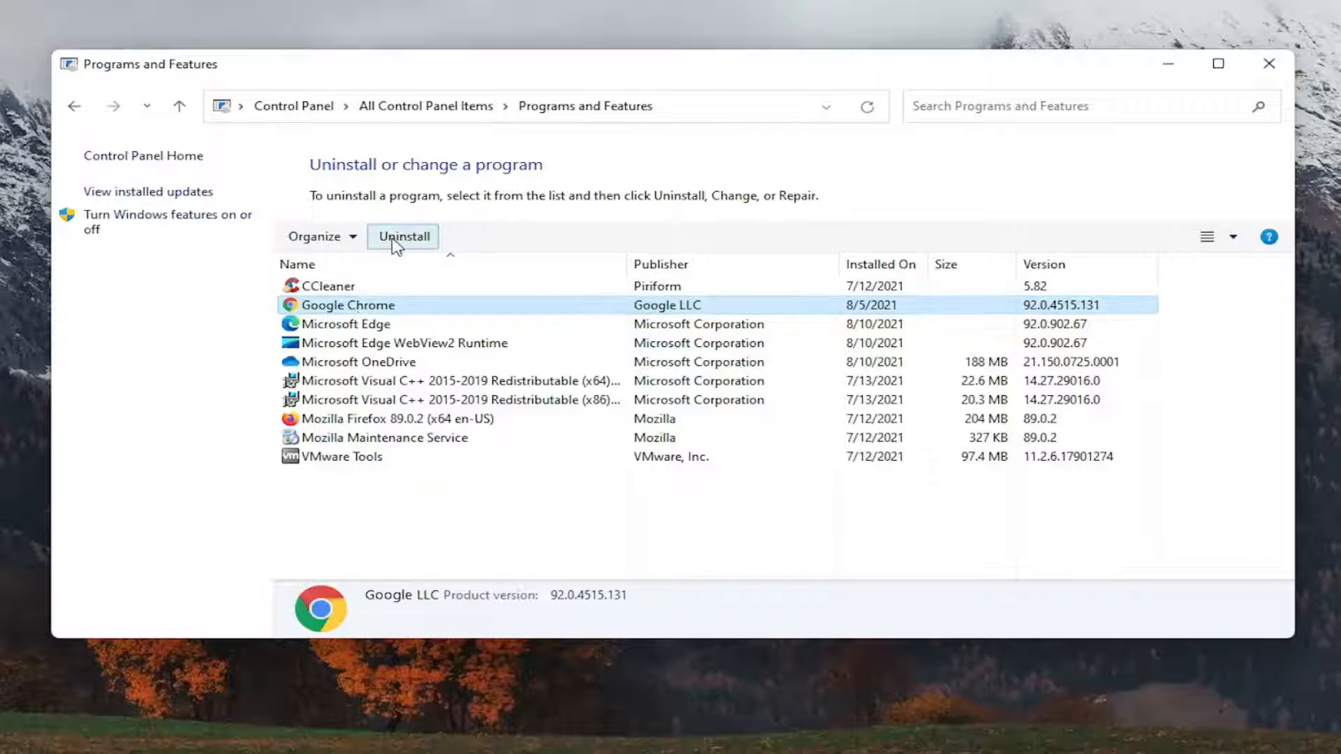
pyautogui.click(403, 236)
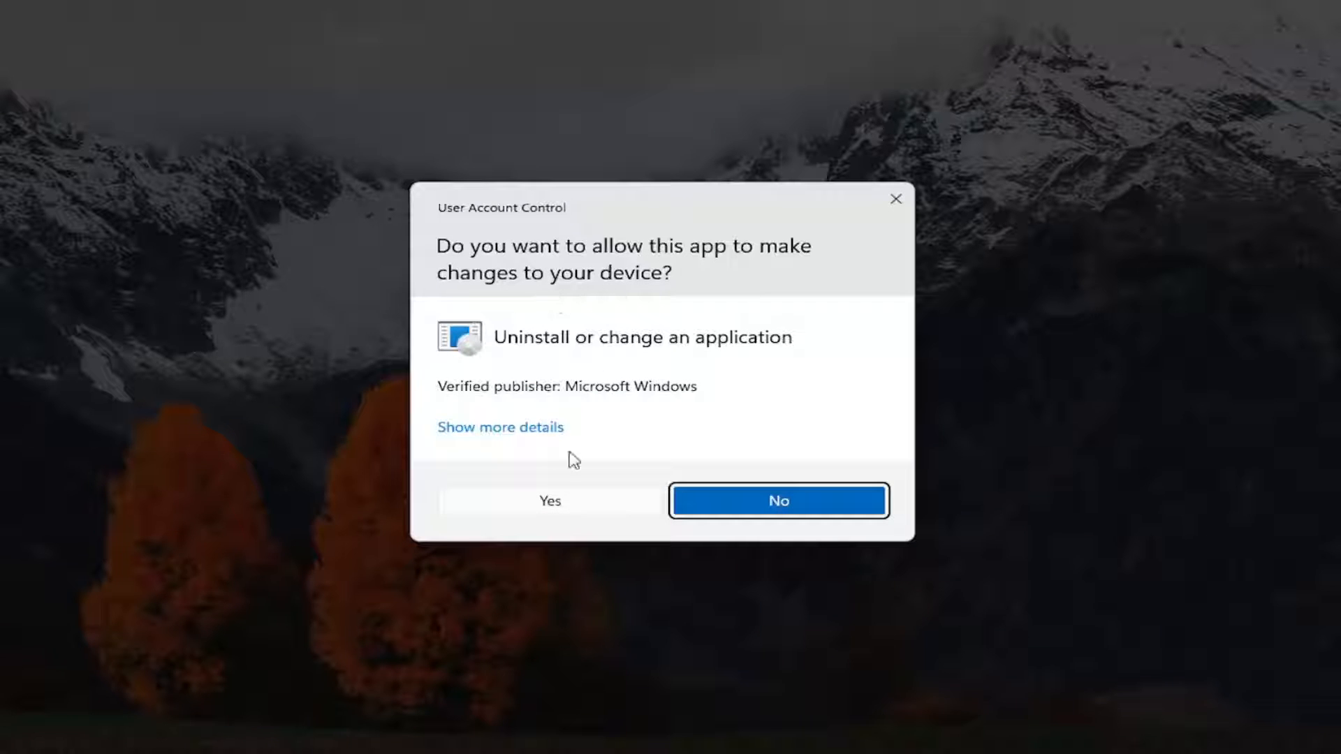
pyautogui.click(550, 500)
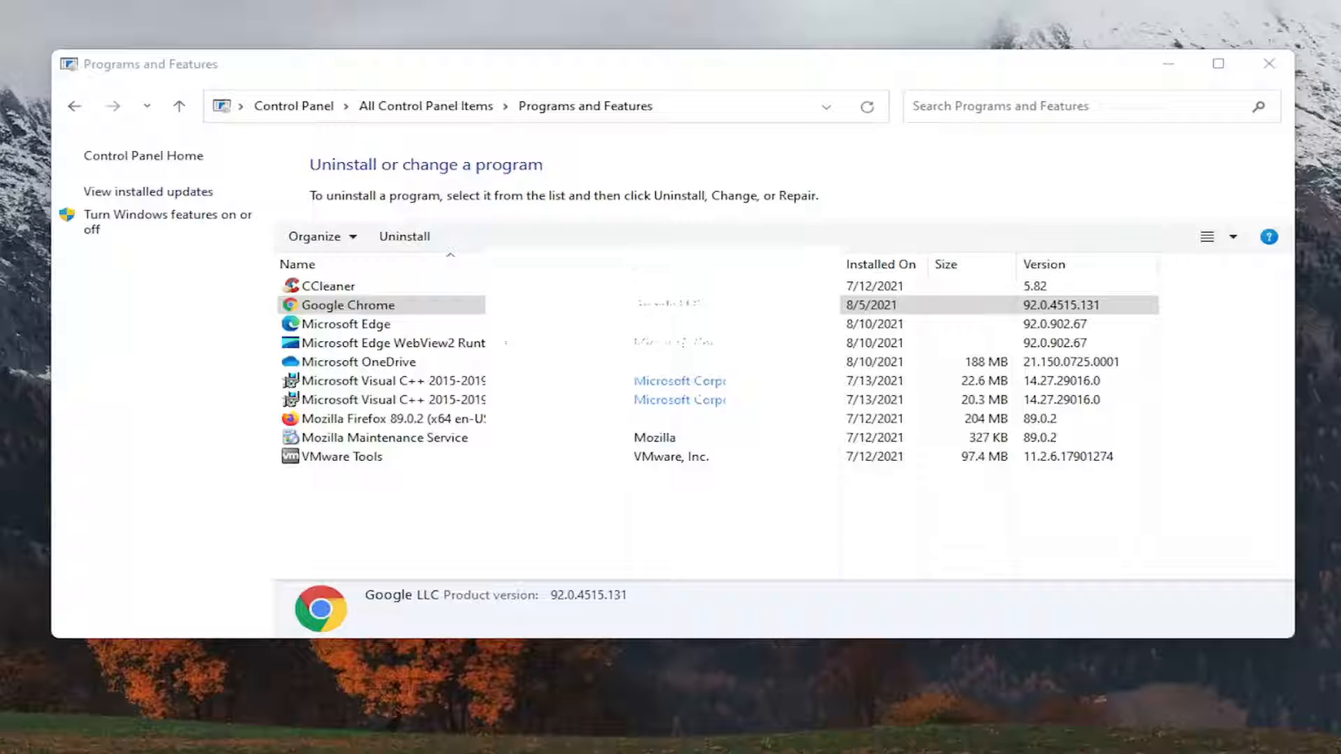
pyautogui.moveTo(553, 448)
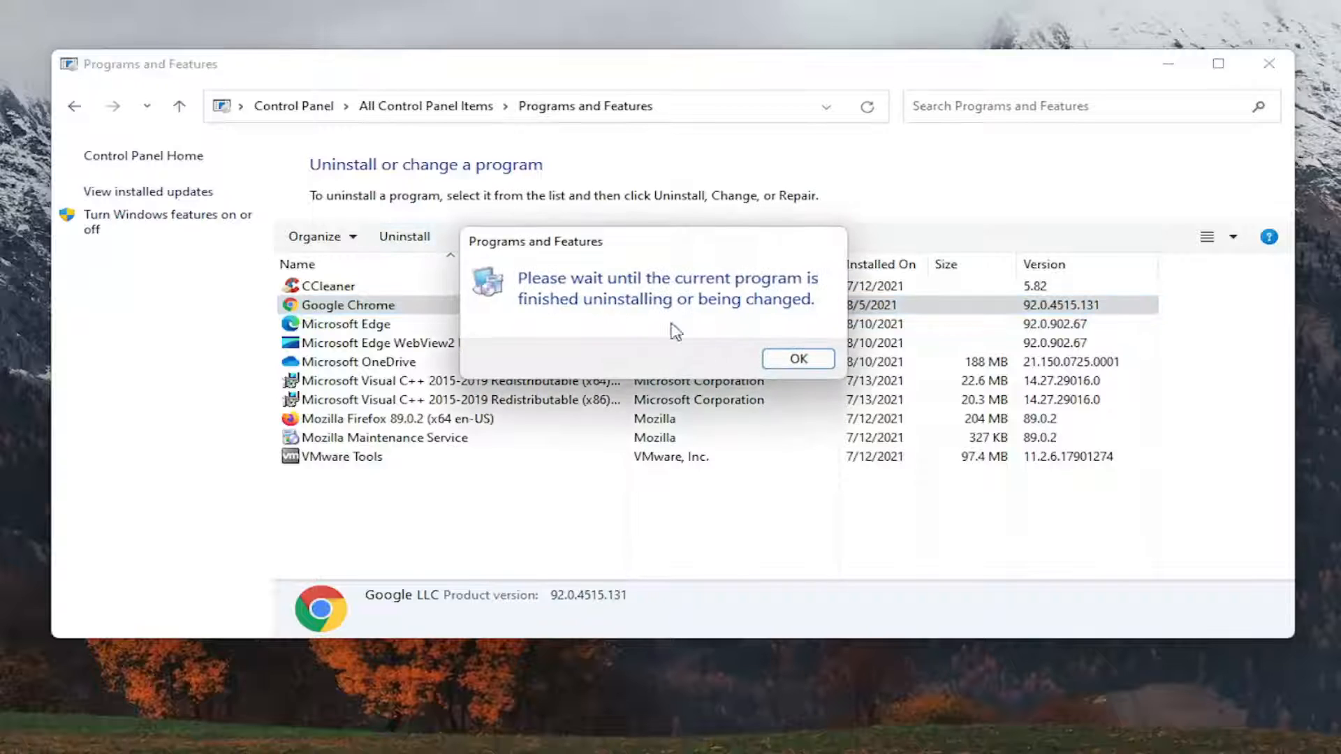
pyautogui.click(799, 358)
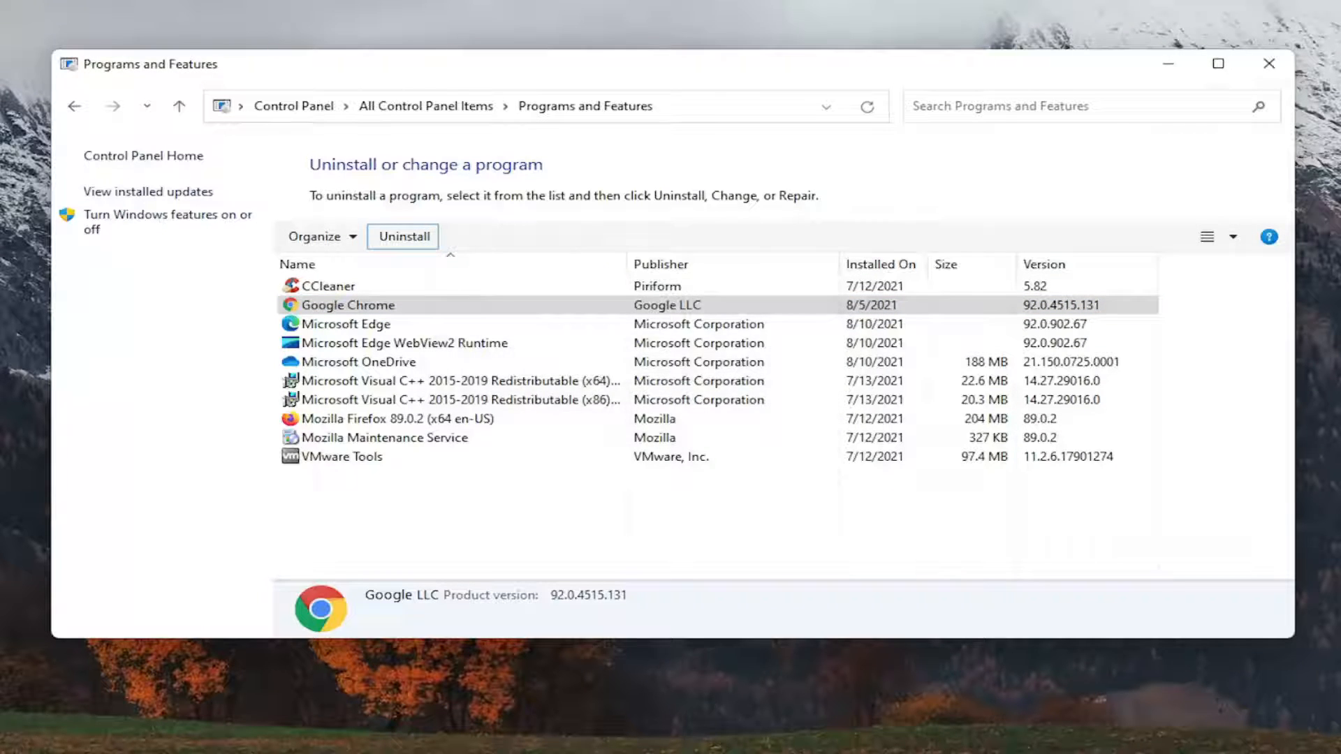
# Close Programs and Features and restart the computer.
pyautogui.click(402, 236)
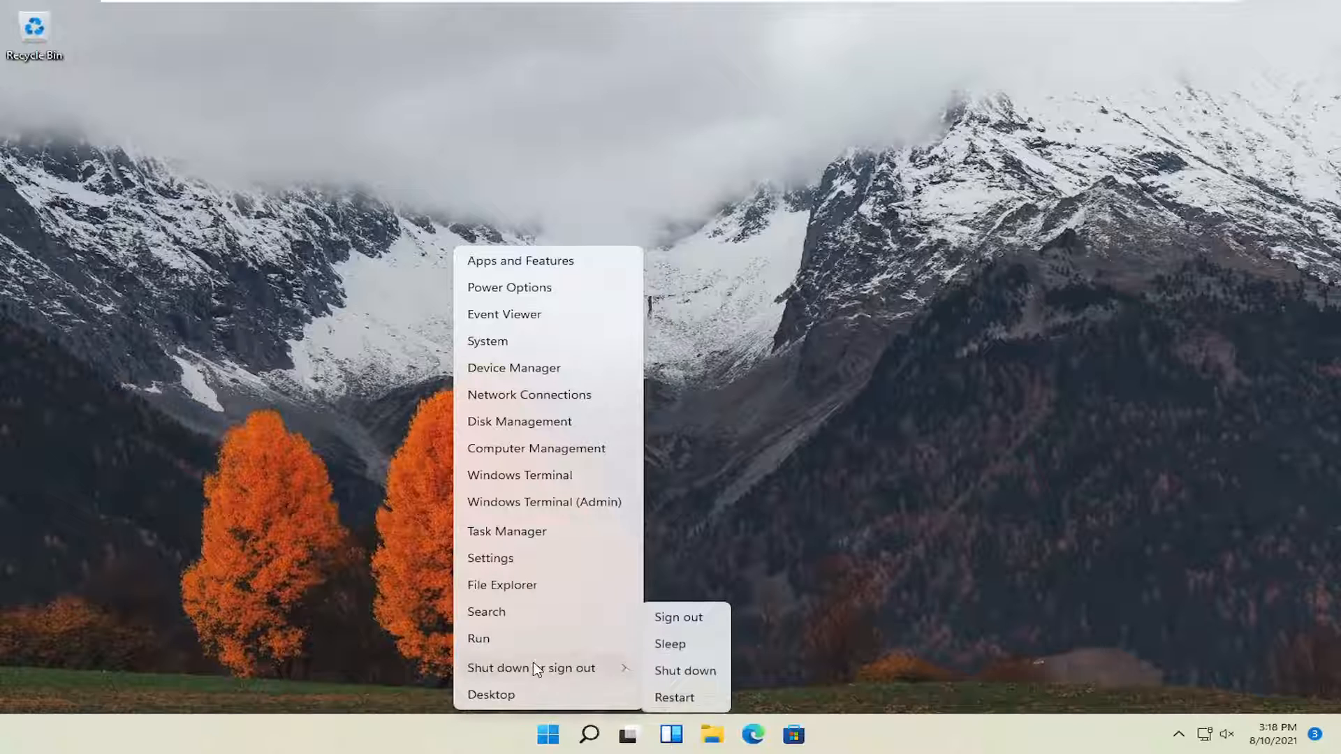
pyautogui.click(678, 617)
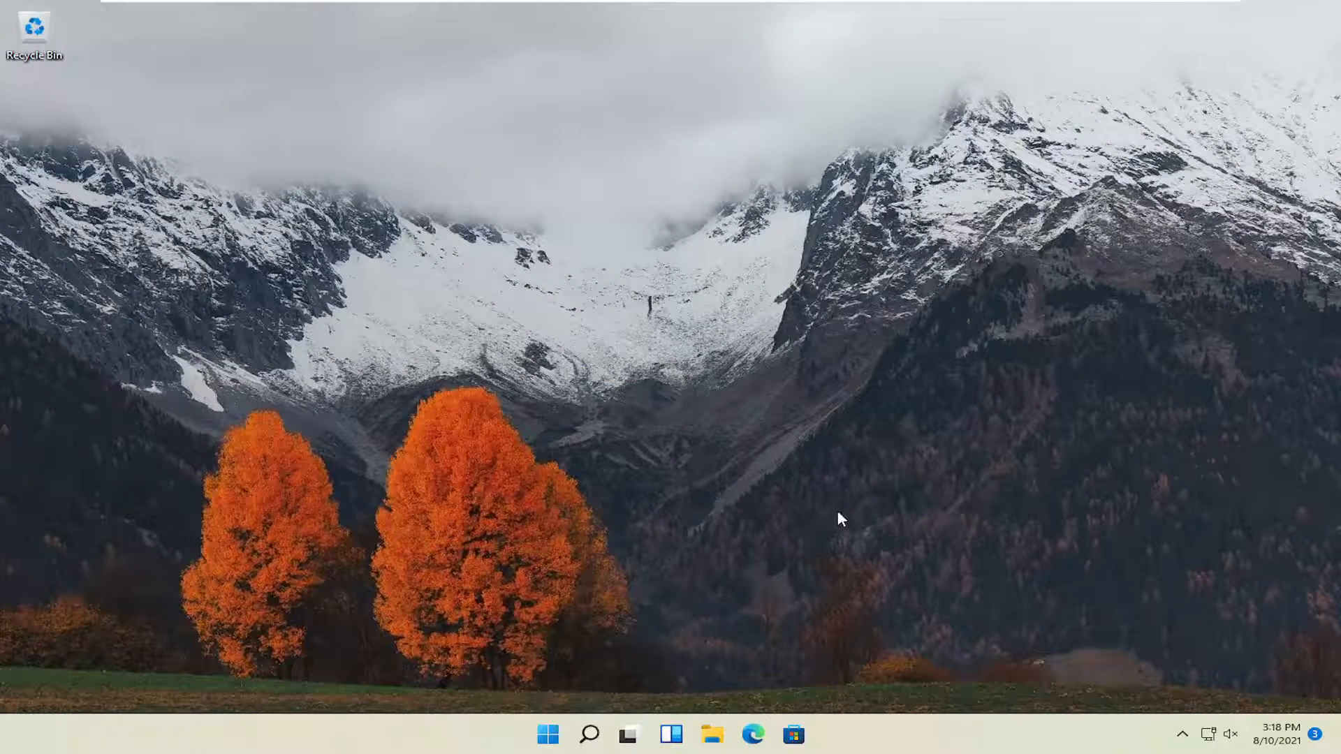
# Search 'google chrome' in Microsoft Edge and open the official Chrome download page.
pyautogui.click(753, 734)
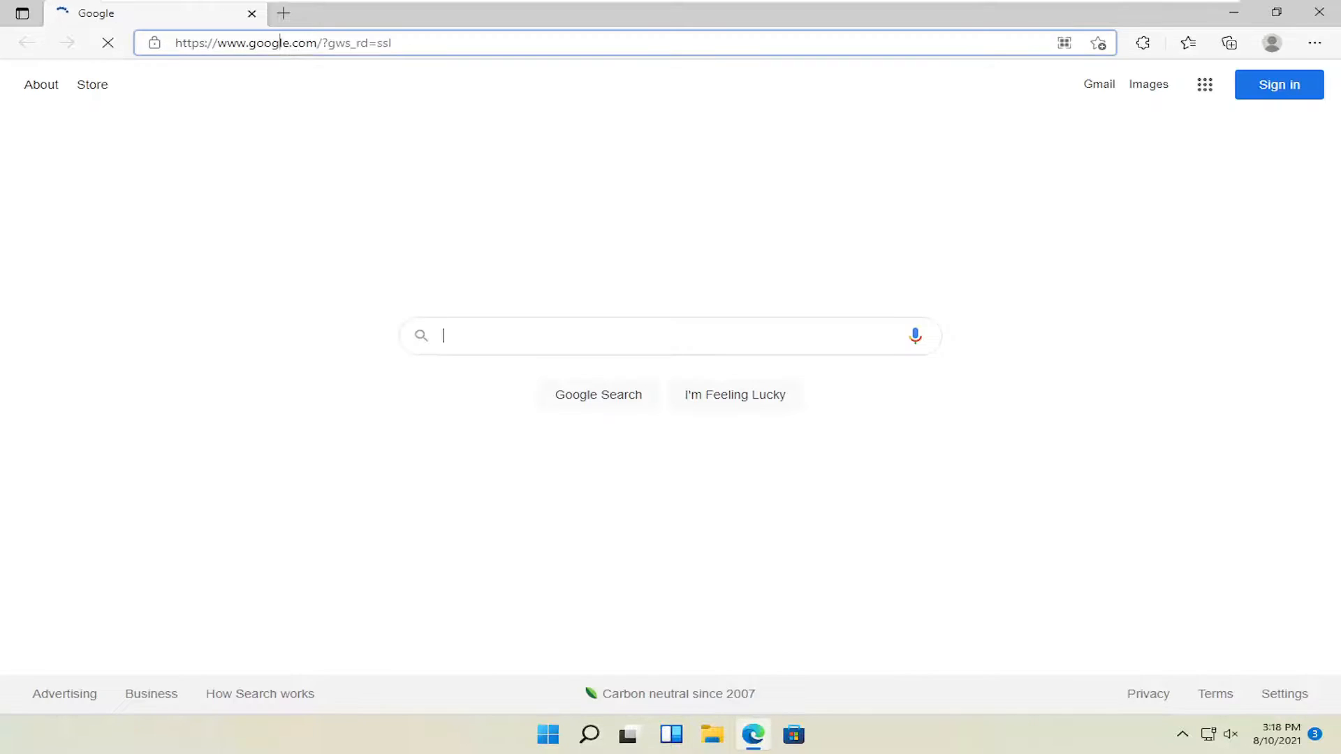
pyautogui.write('google c')
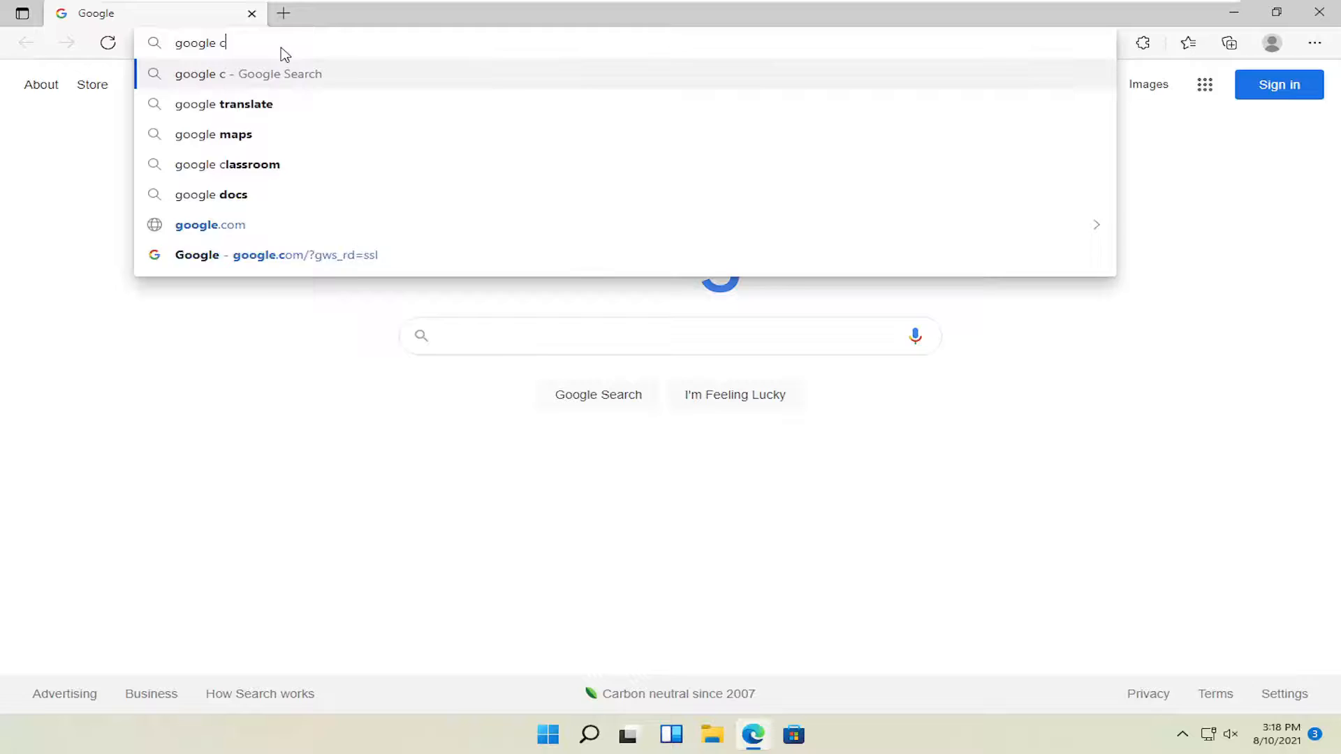
pyautogui.write('google chrome')
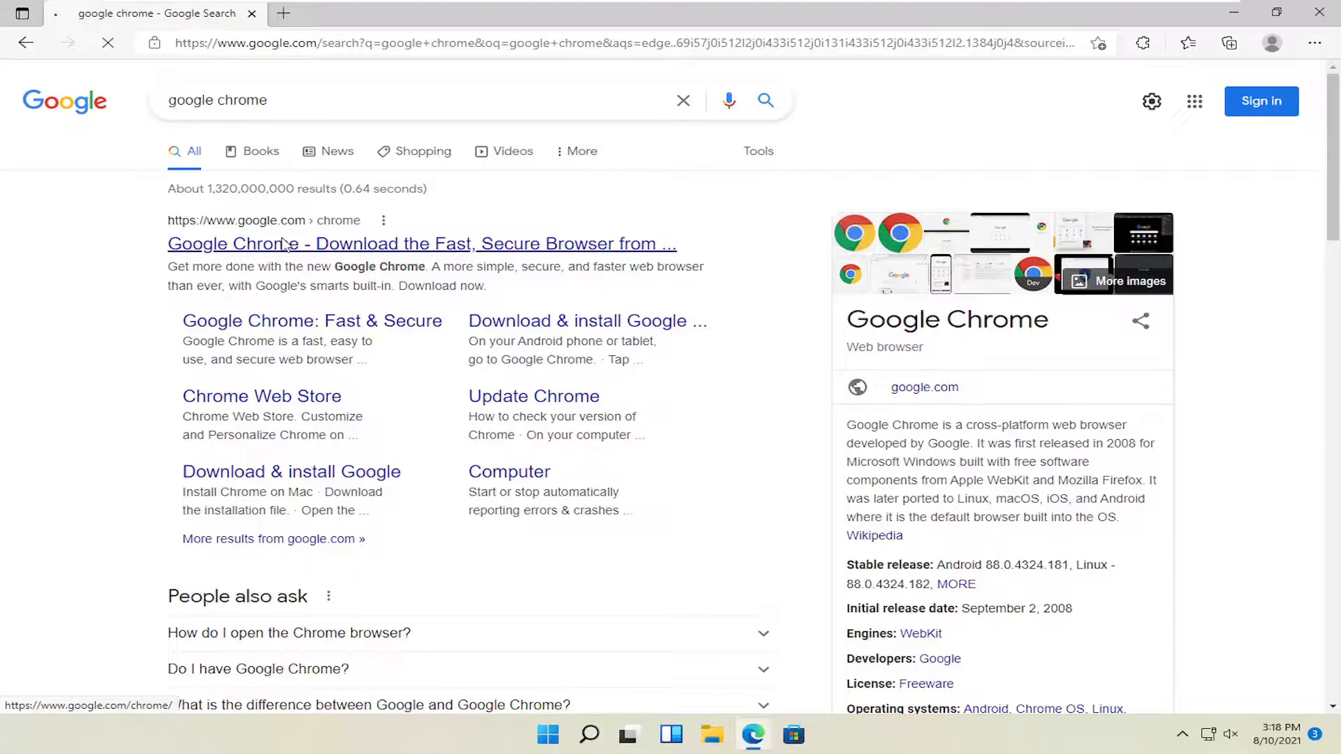
pyautogui.click(280, 243)
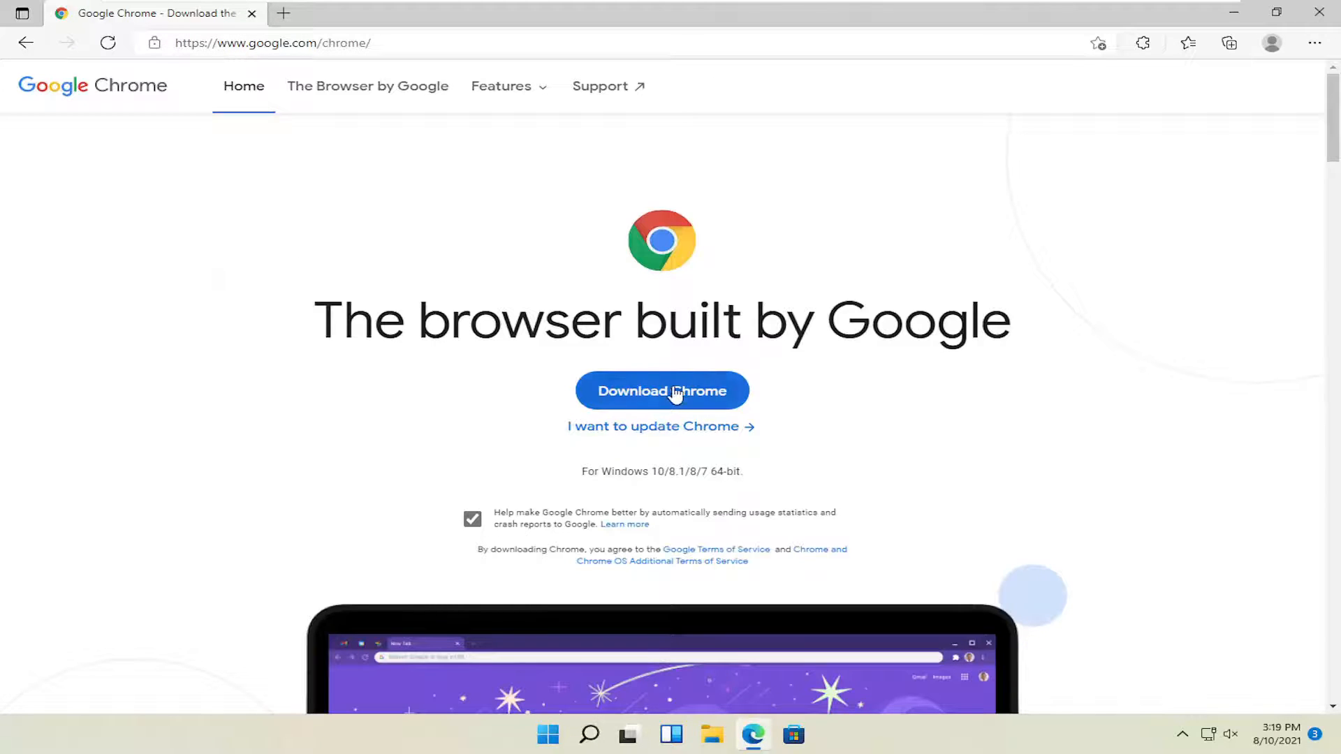
# Uncheck usage statistics and download ChromeSetup.exe.
pyautogui.click(472, 519)
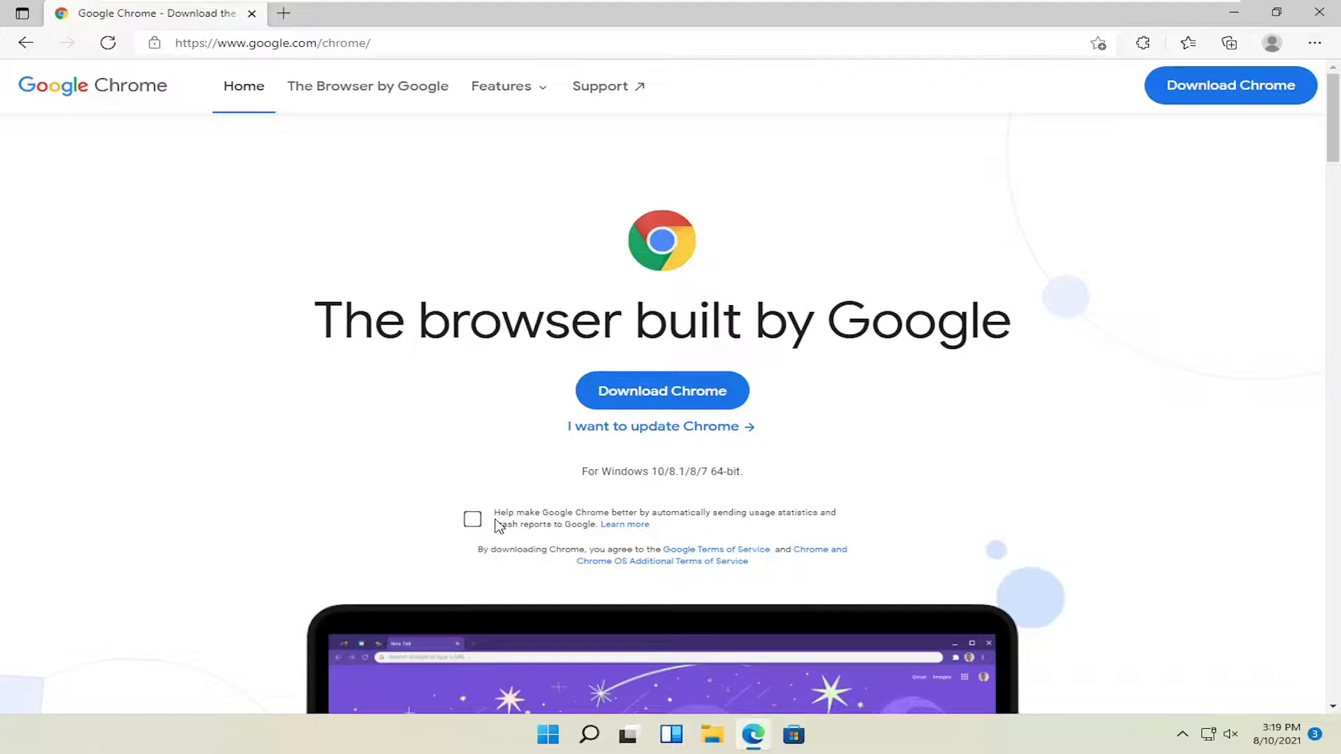
pyautogui.moveTo(707, 372)
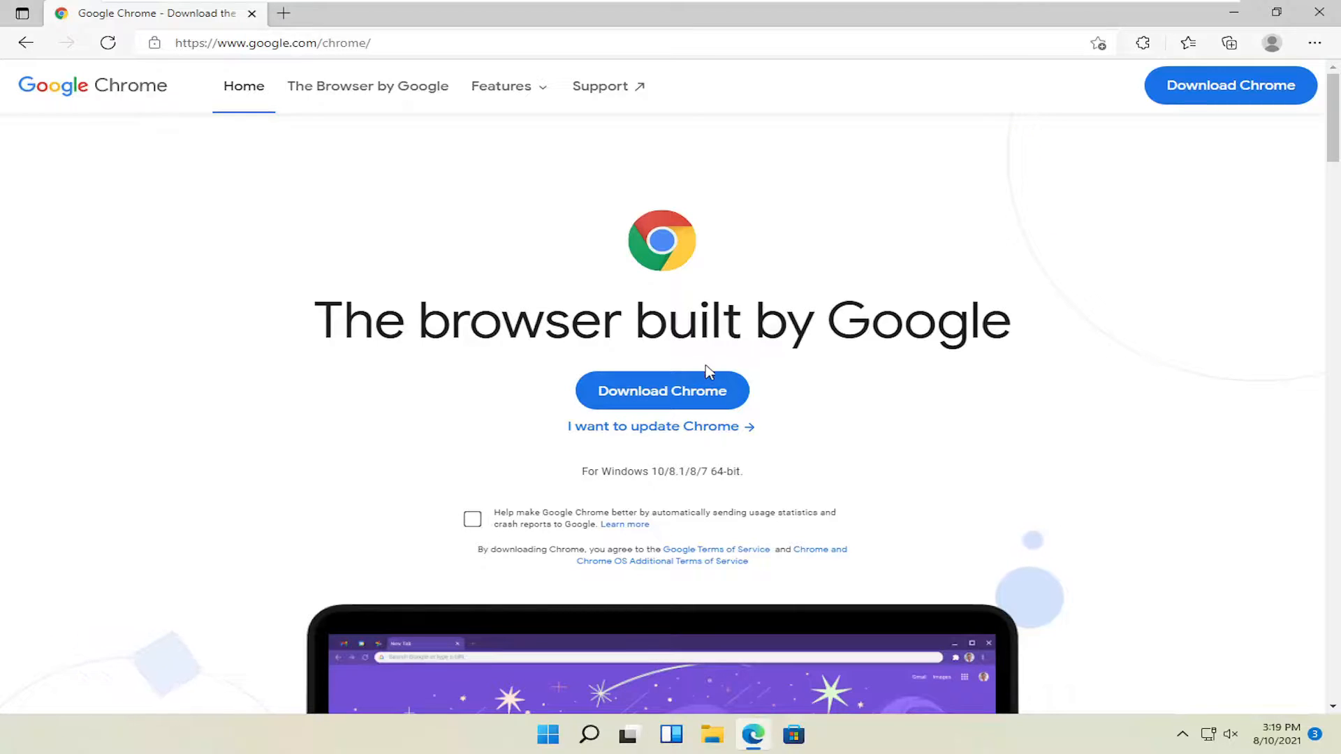
pyautogui.moveTo(714, 407)
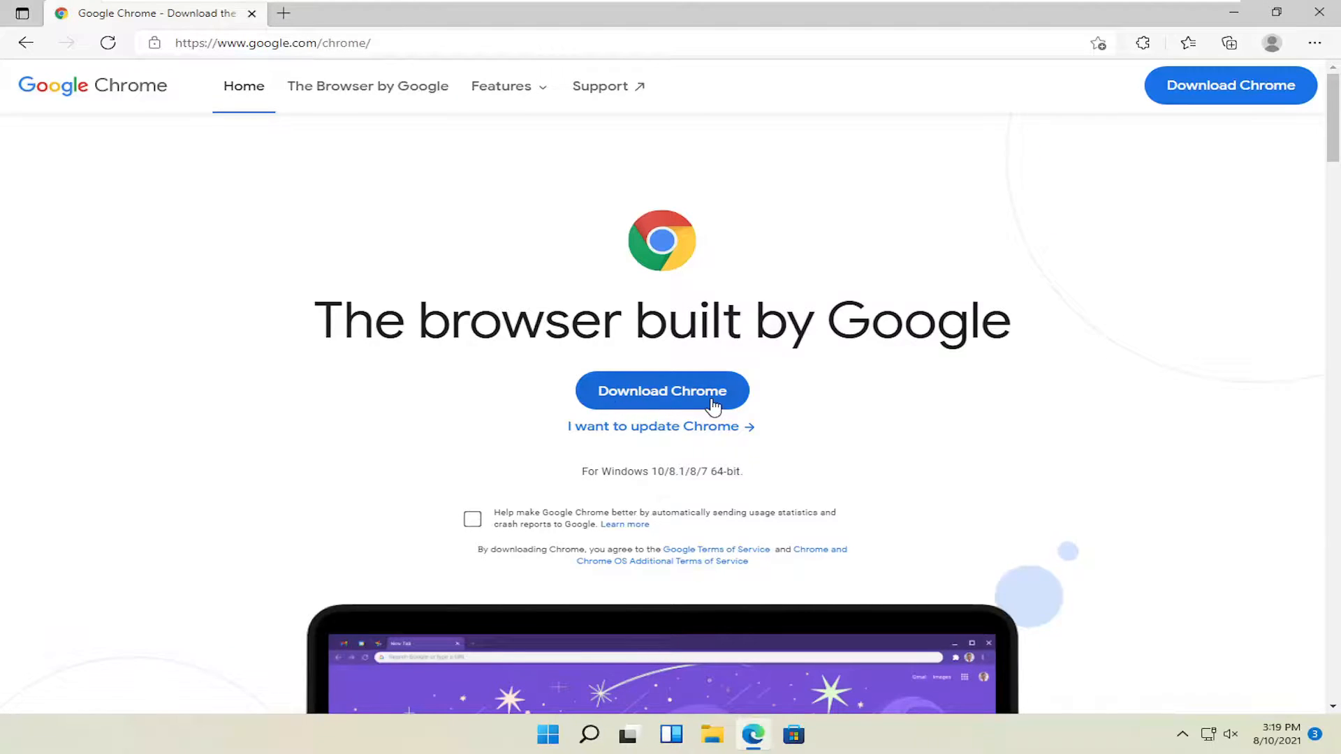
pyautogui.click(662, 390)
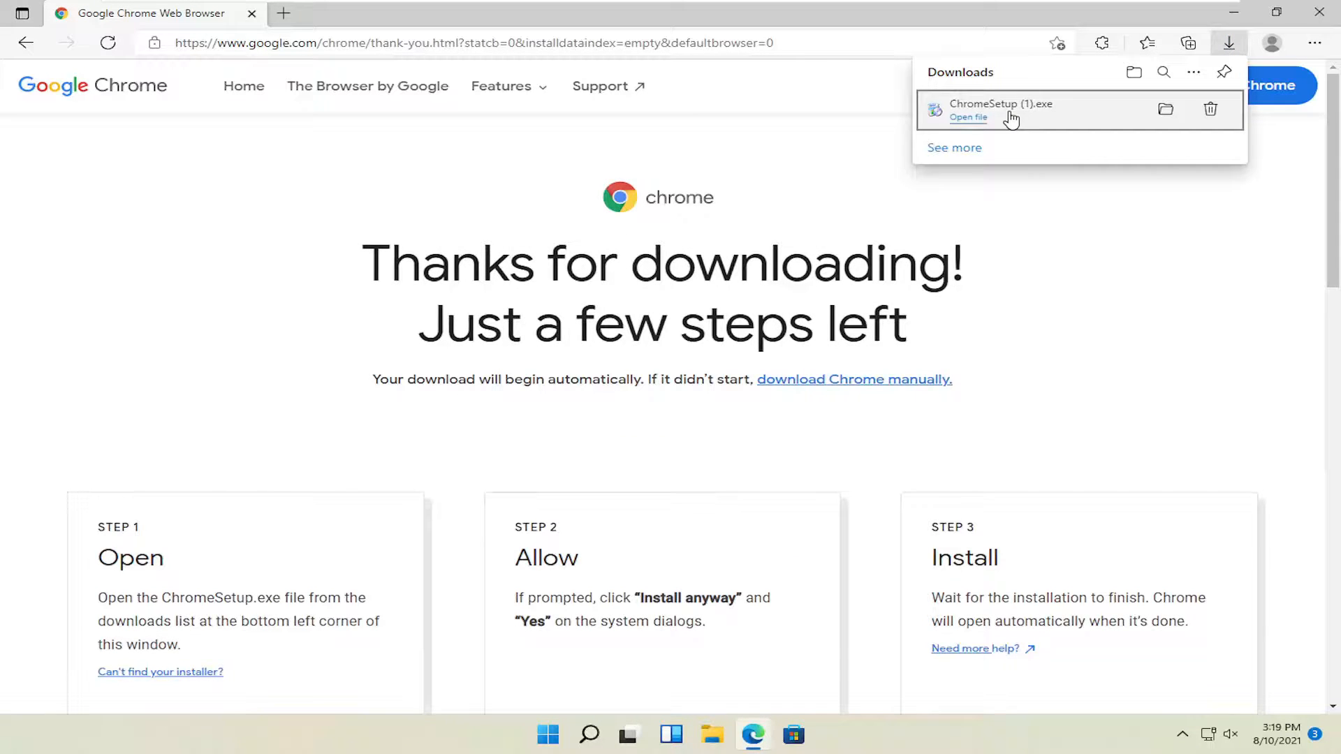
# Run ChromeSetup.exe from Edge's Downloads flyout to install Chrome.
pyautogui.click(968, 117)
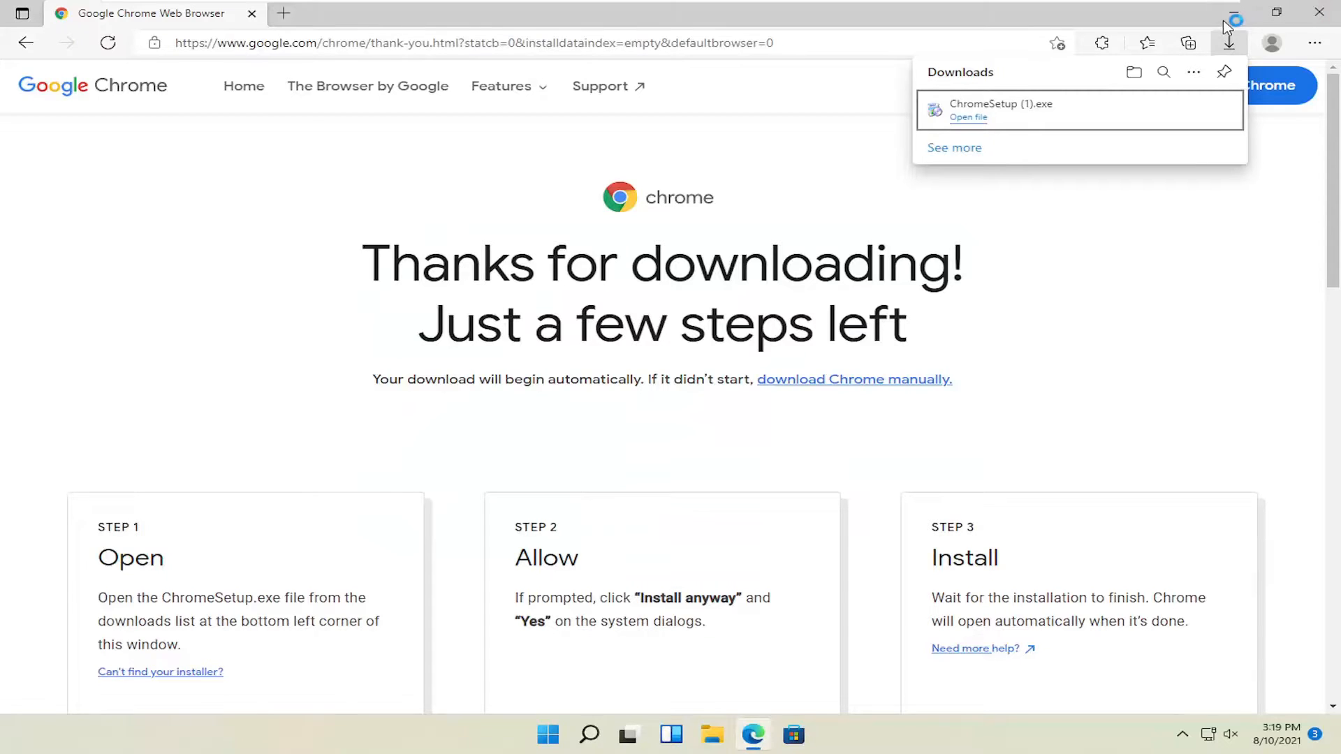
pyautogui.click(968, 117)
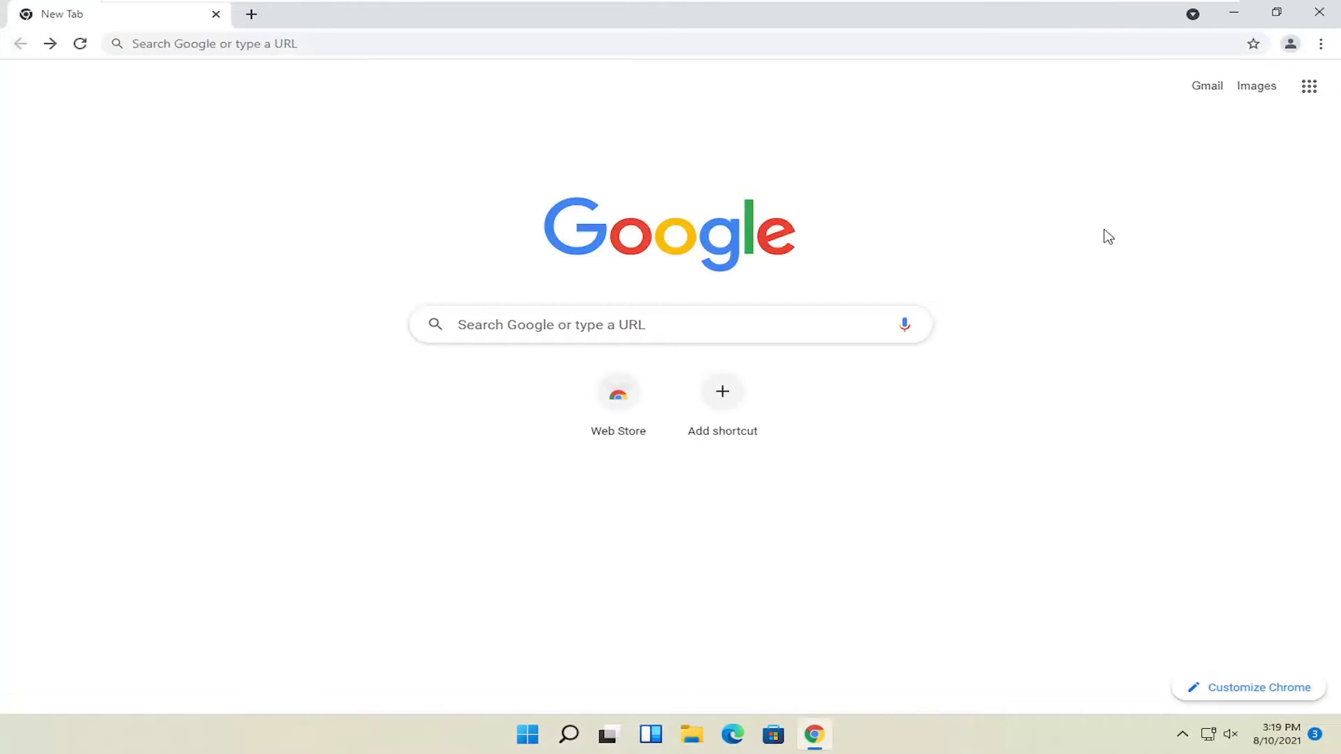
pyautogui.moveTo(1290, 44)
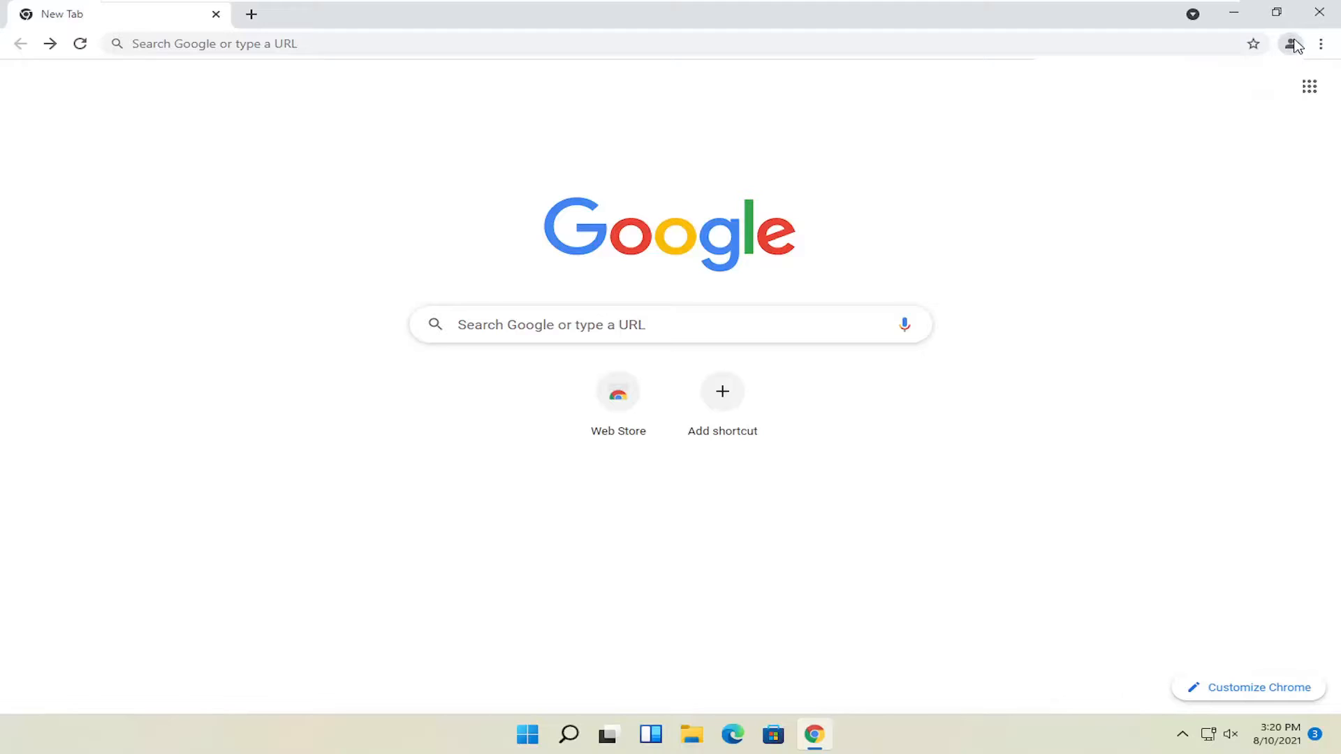
pyautogui.moveTo(630, 269)
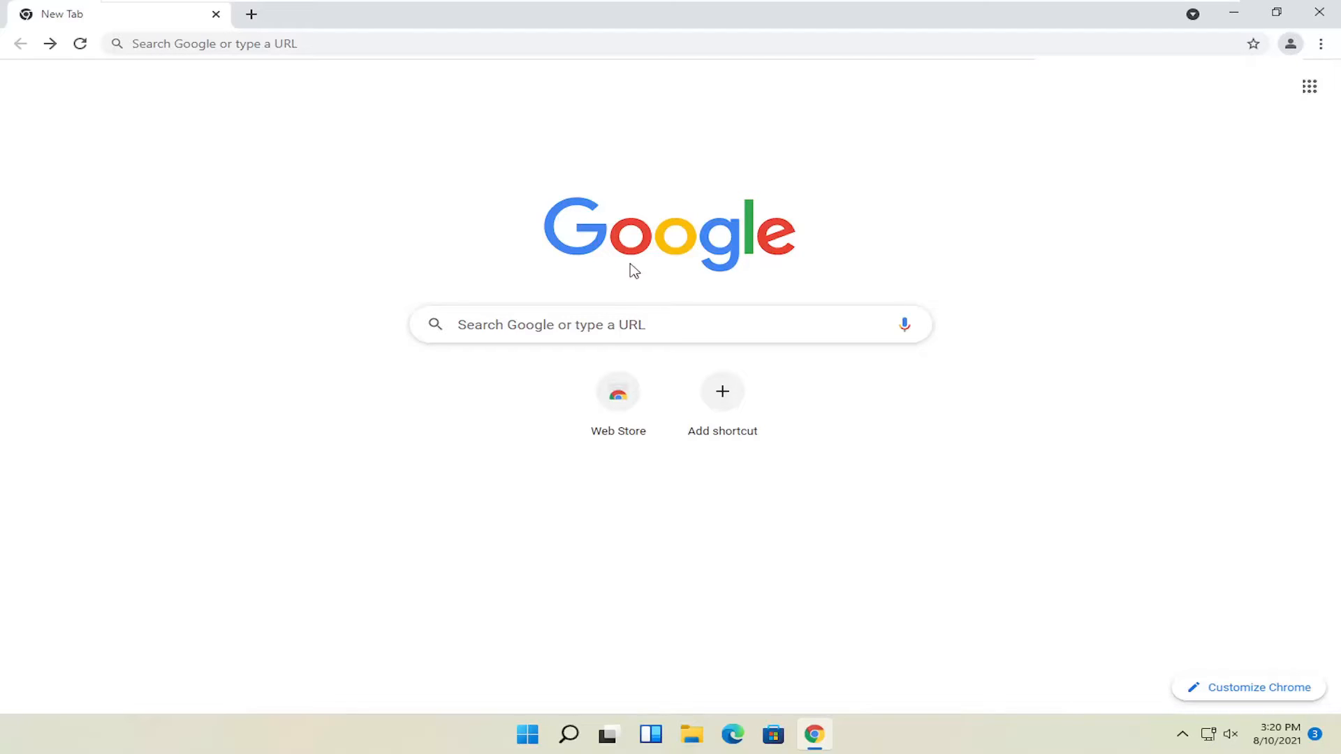